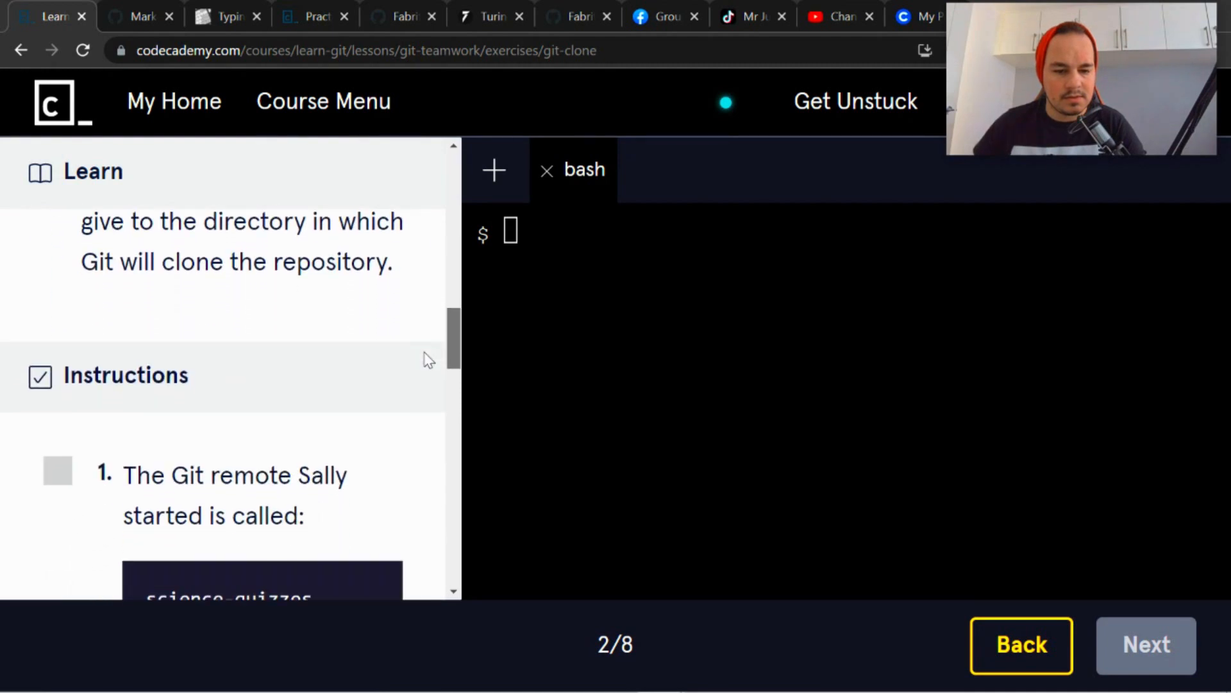
Read through the git clone exercise instructions in the lesson panel
{"action": "scroll", "scroll_direction": "down", "scroll_amount": 3}
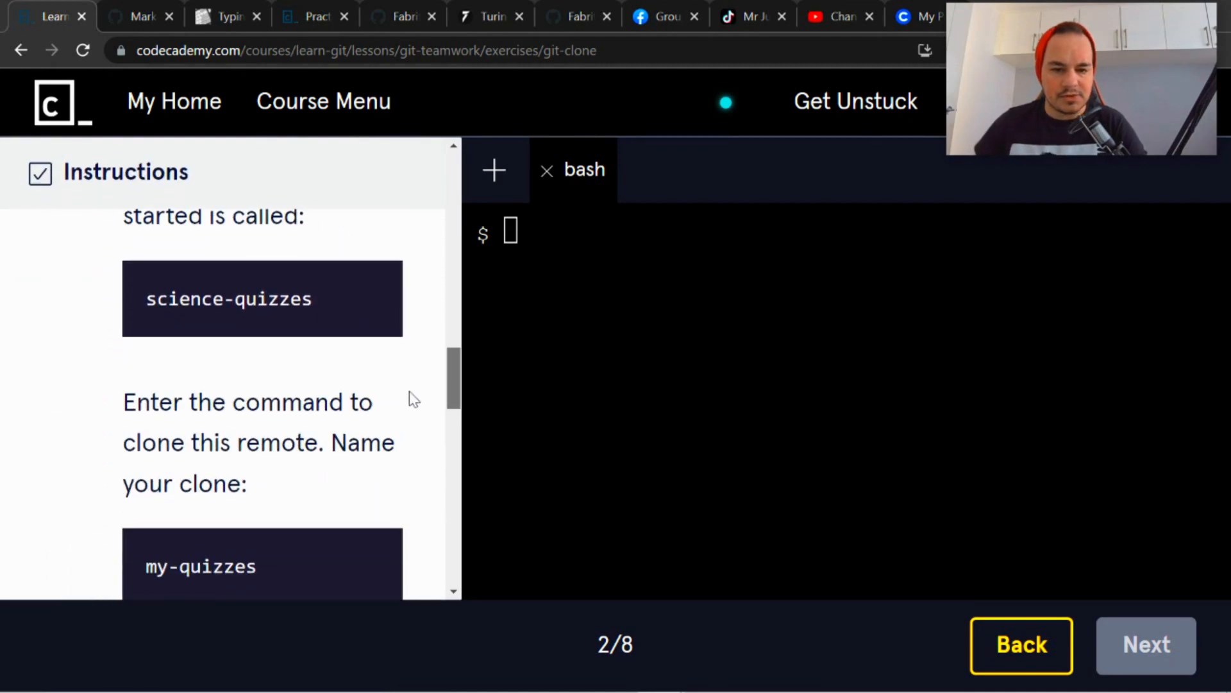
{"action": "scroll", "scroll_direction": "up", "scroll_amount": 3}
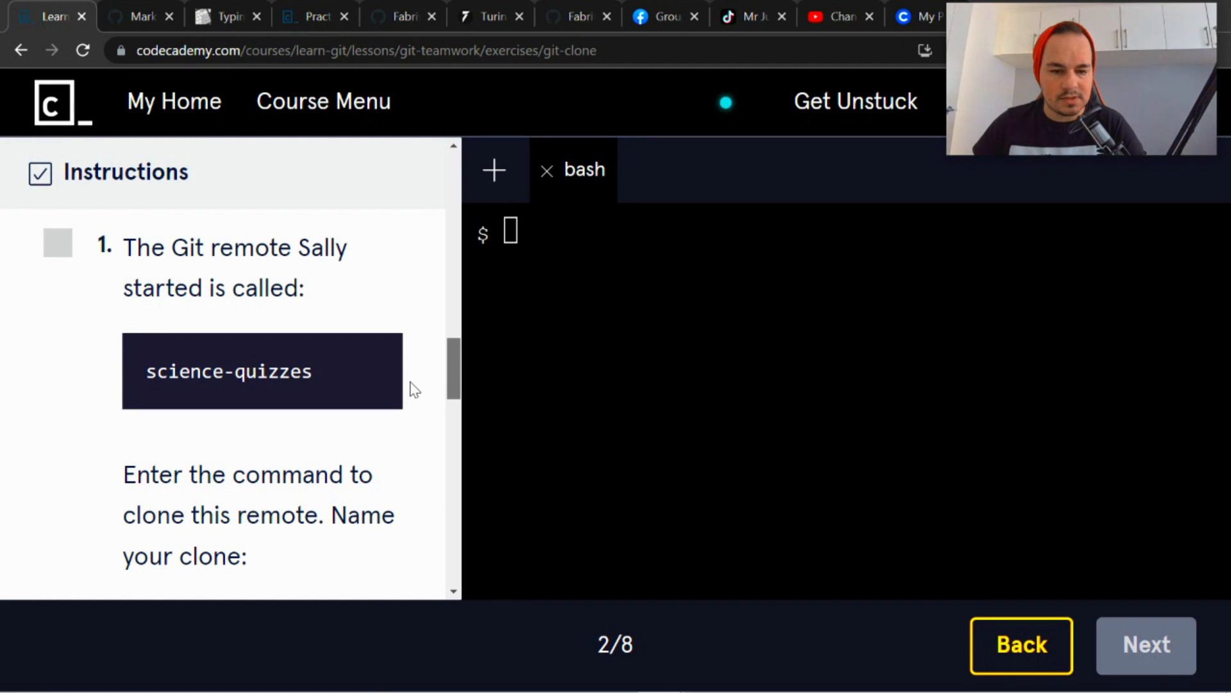
{"action": "scroll", "scroll_direction": "down", "scroll_amount": 3}
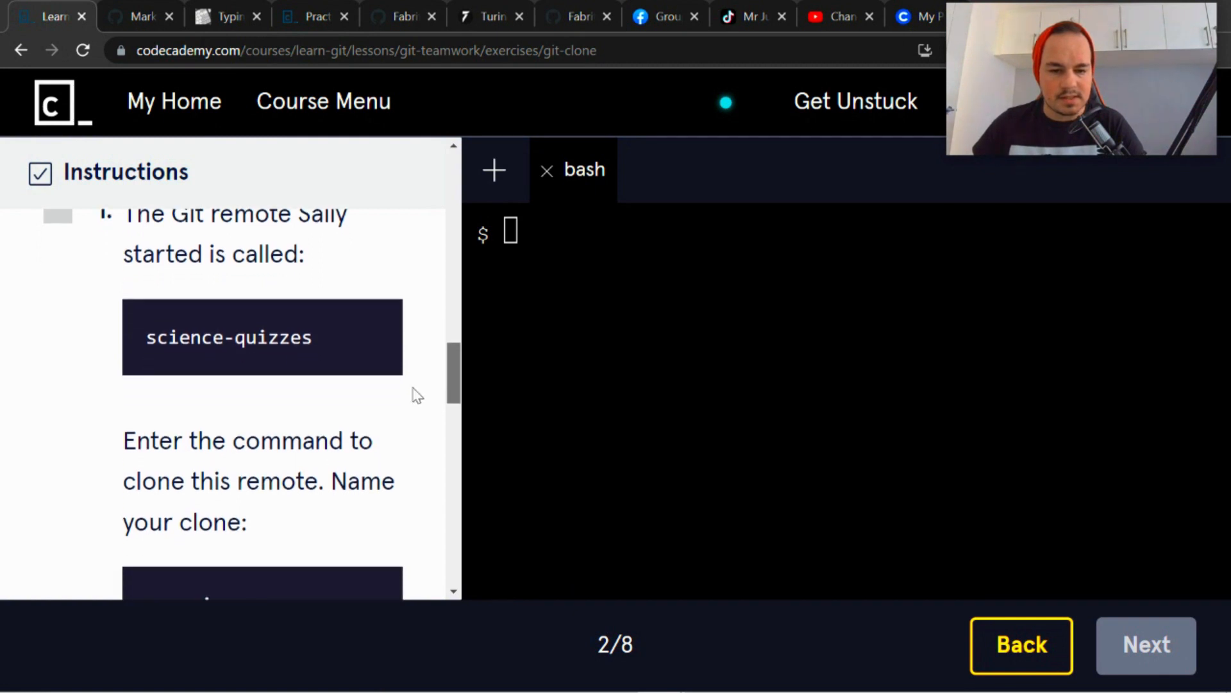
{"action": "scroll", "scroll_direction": "down", "scroll_amount": 3}
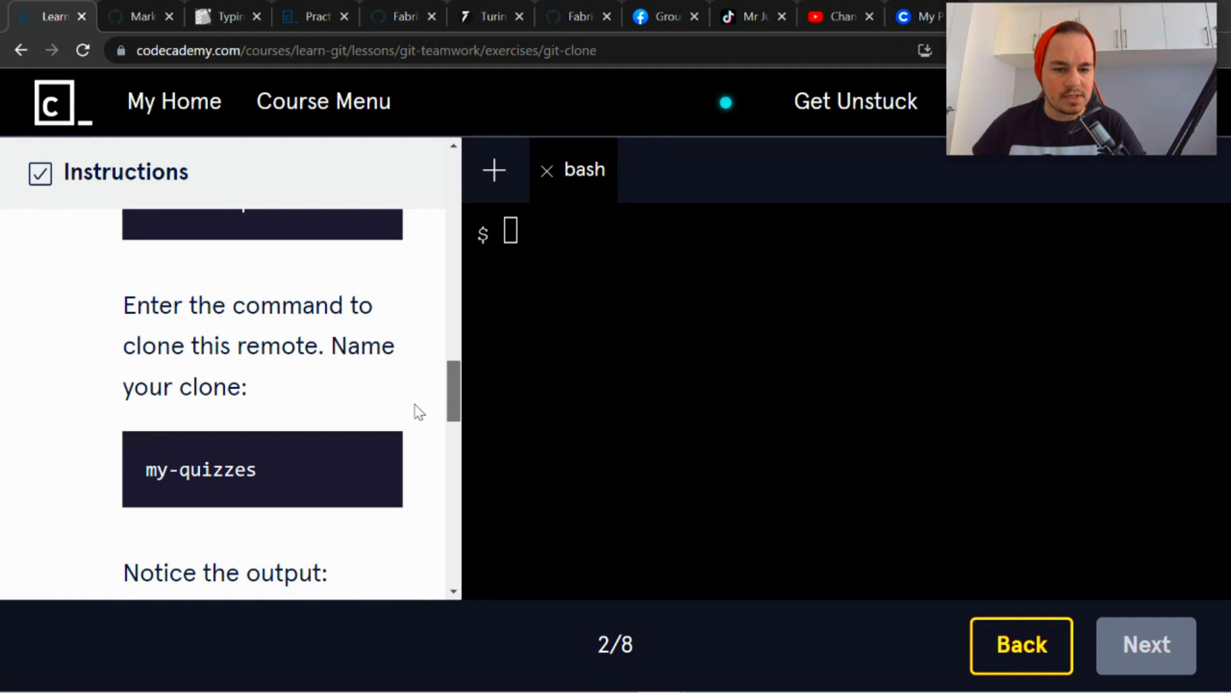
{"action": "scroll", "scroll_direction": "down", "scroll_amount": 3}
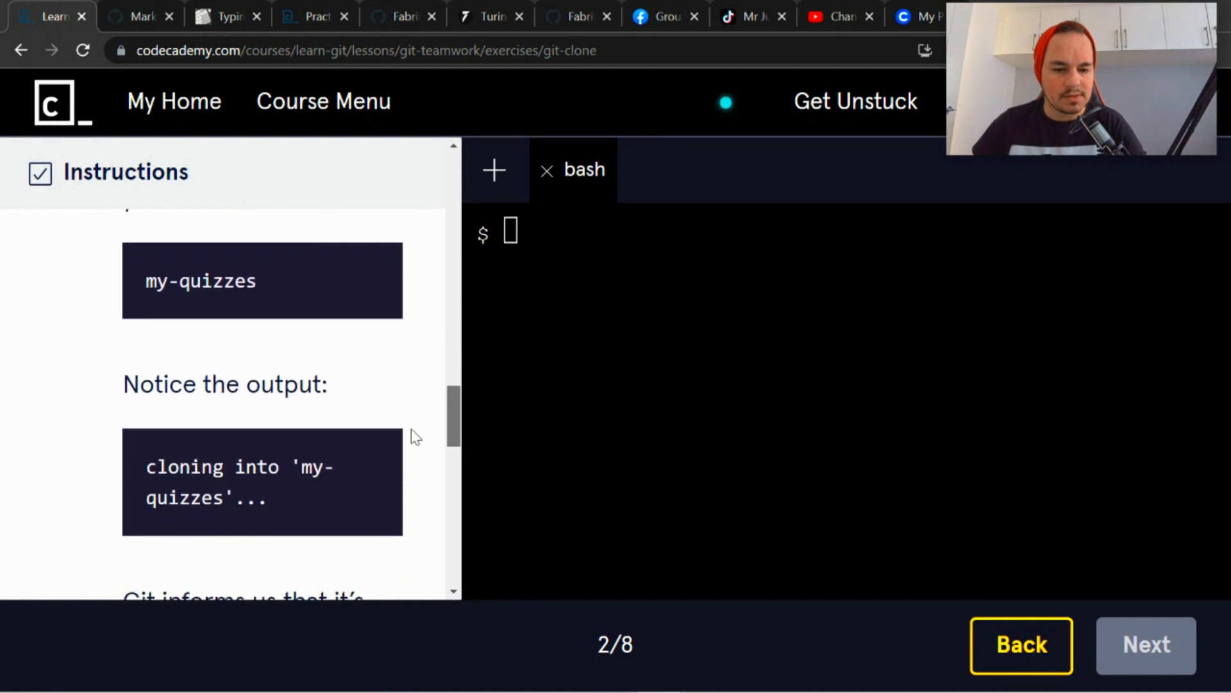
{"action": "scroll", "scroll_direction": "up", "scroll_amount": 3}
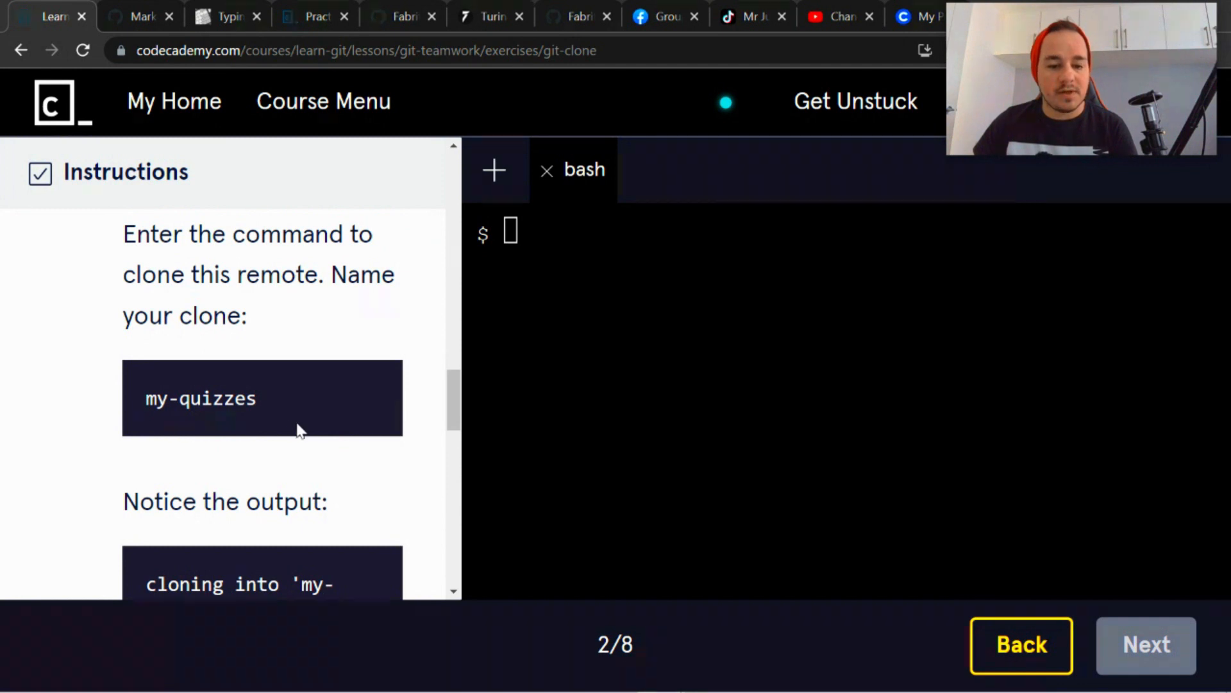
{"action": "scroll", "scroll_direction": "up", "scroll_amount": 3}
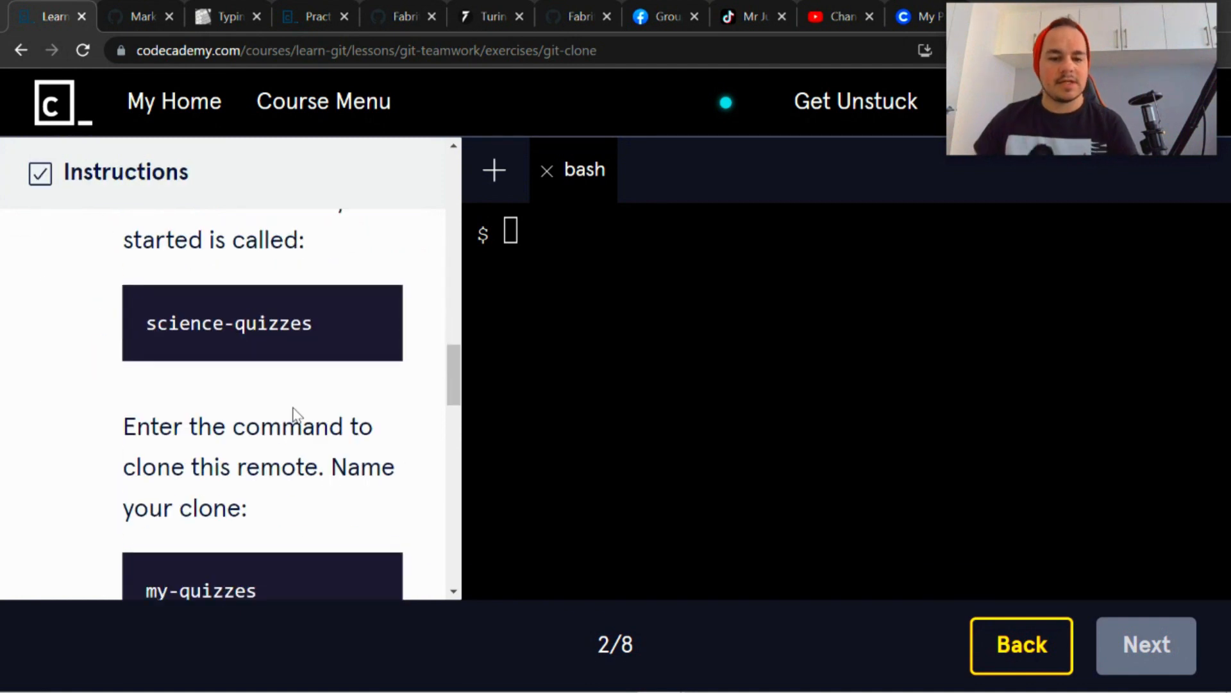
{"action": "scroll", "scroll_direction": "up", "scroll_amount": 3}
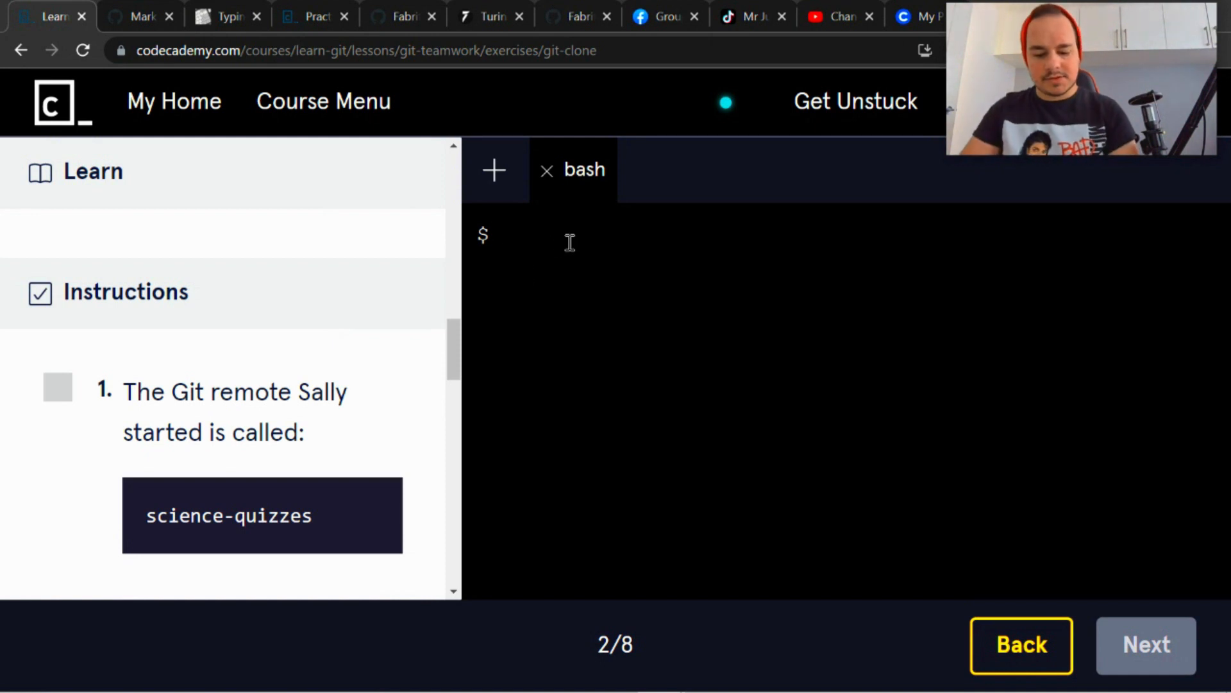
Run git clone science-quizzes my-quizzes in the bash terminal
{"action": "type", "text": "git cl"}
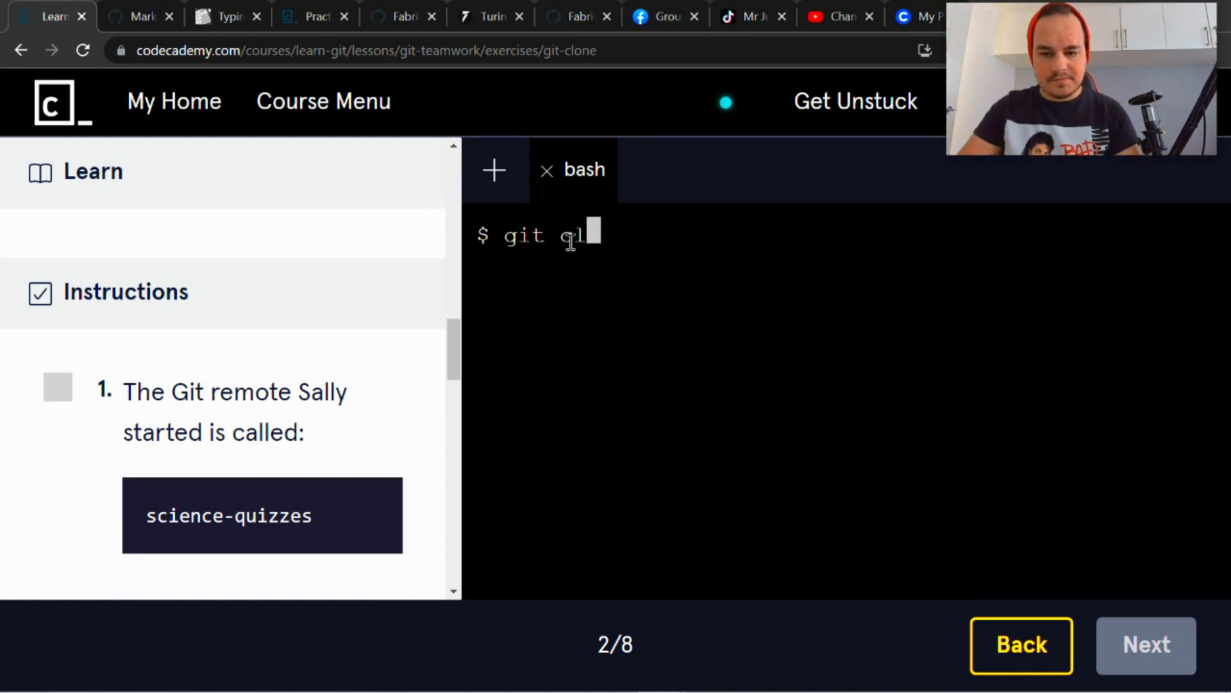
{"action": "type", "text": "one"}
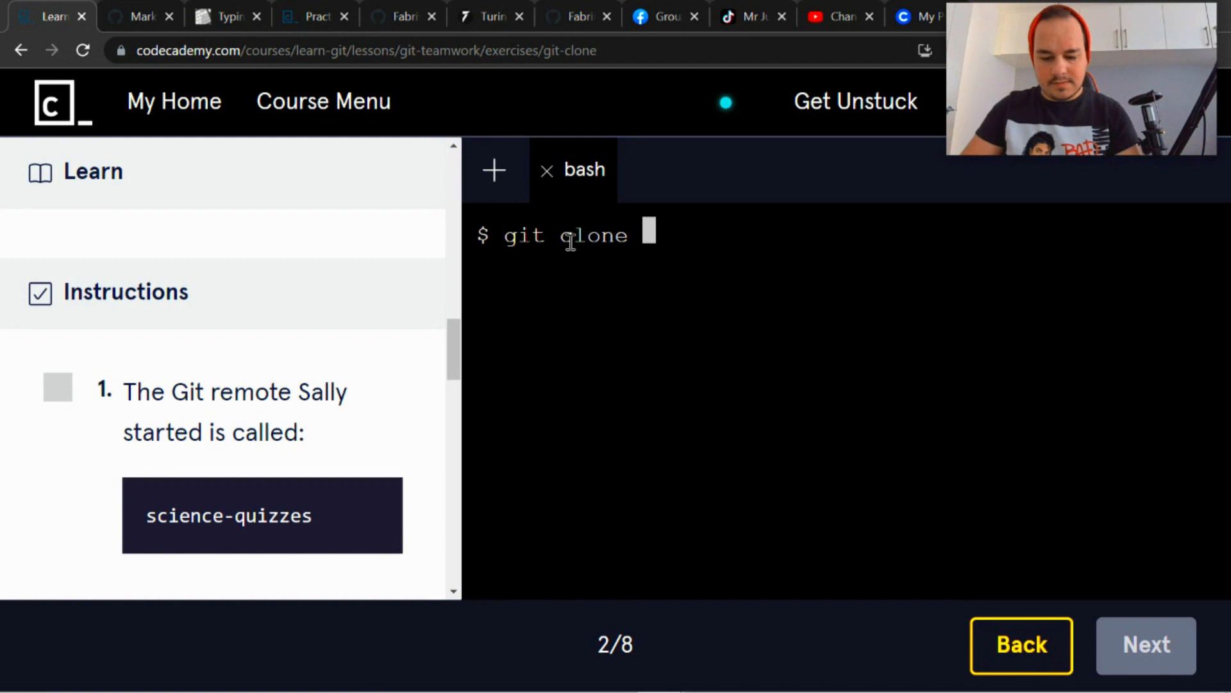
{"action": "type", "text": "science-quizzes"}
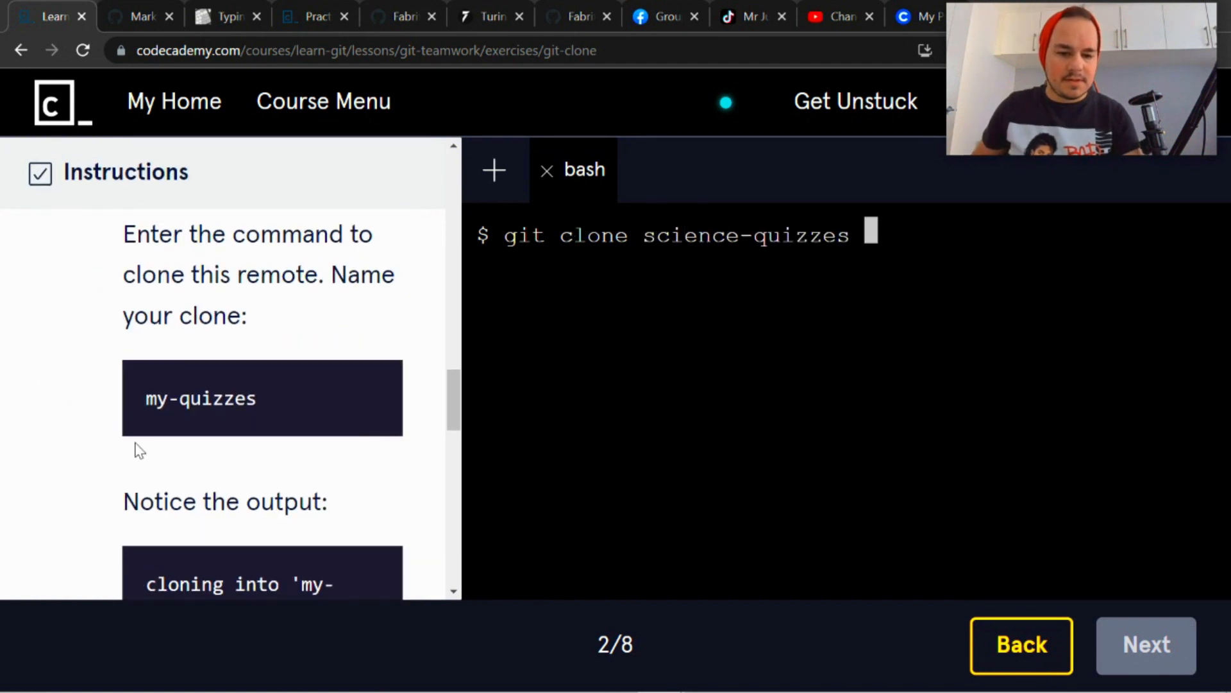
{"action": "type", "text": "my"}
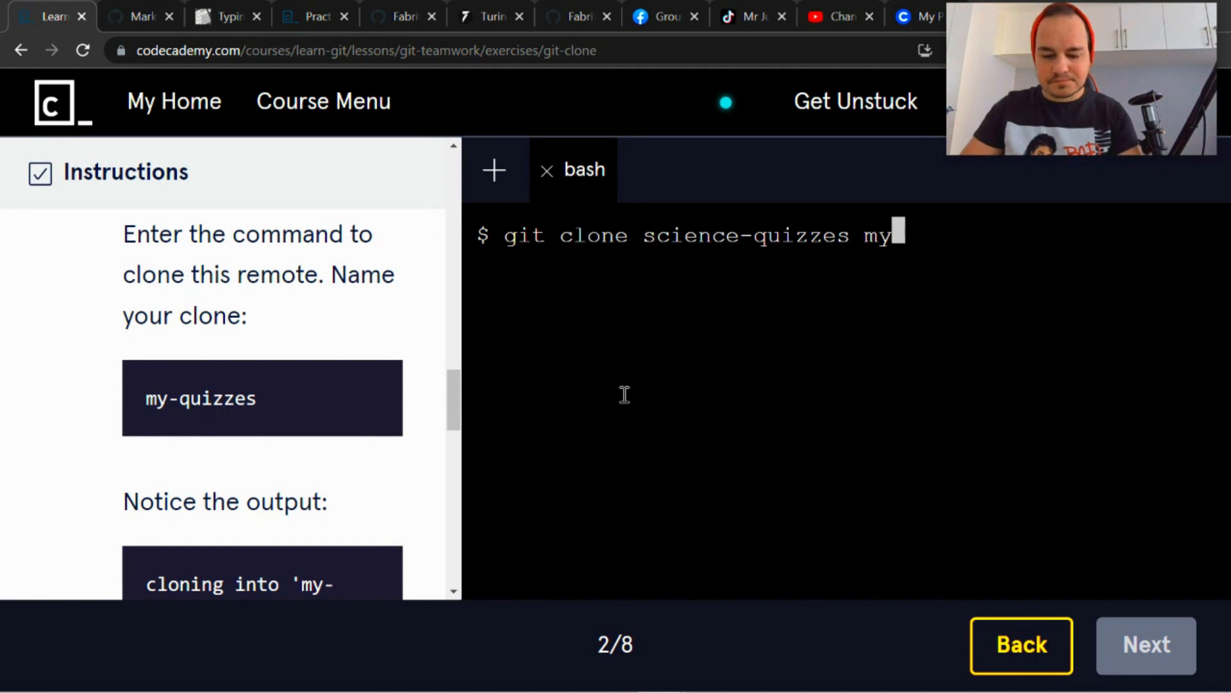
{"action": "type", "text": "-quiz"}
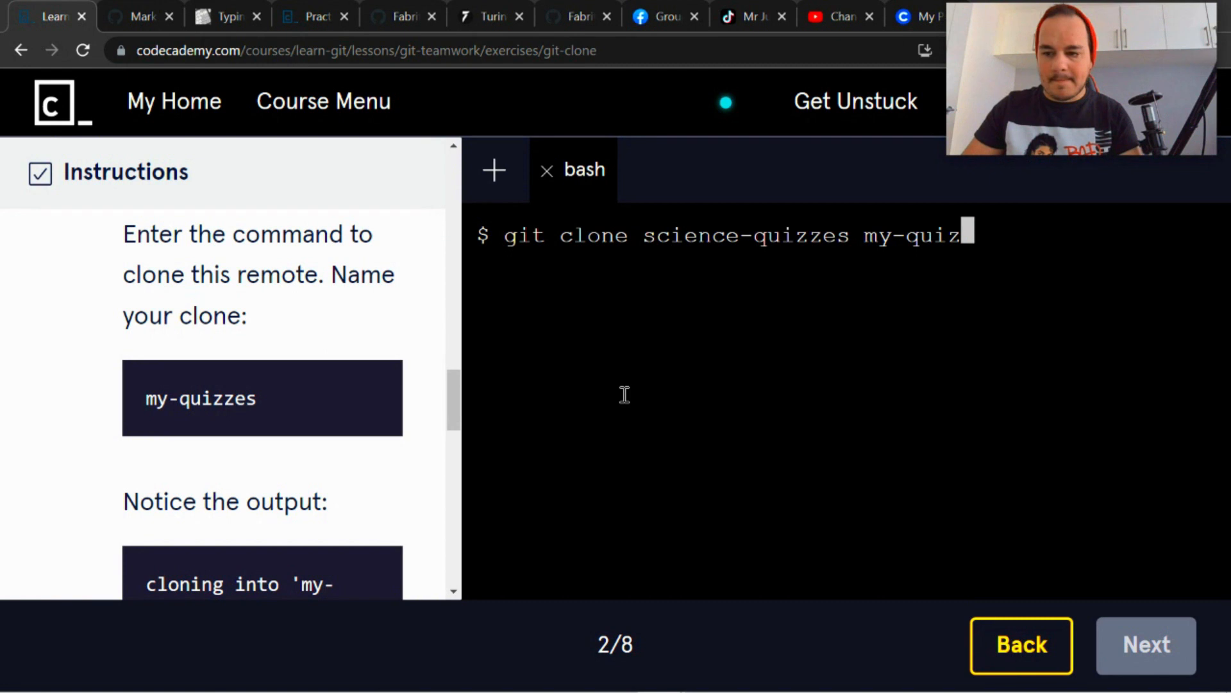
{"action": "type", "text": "zes"}
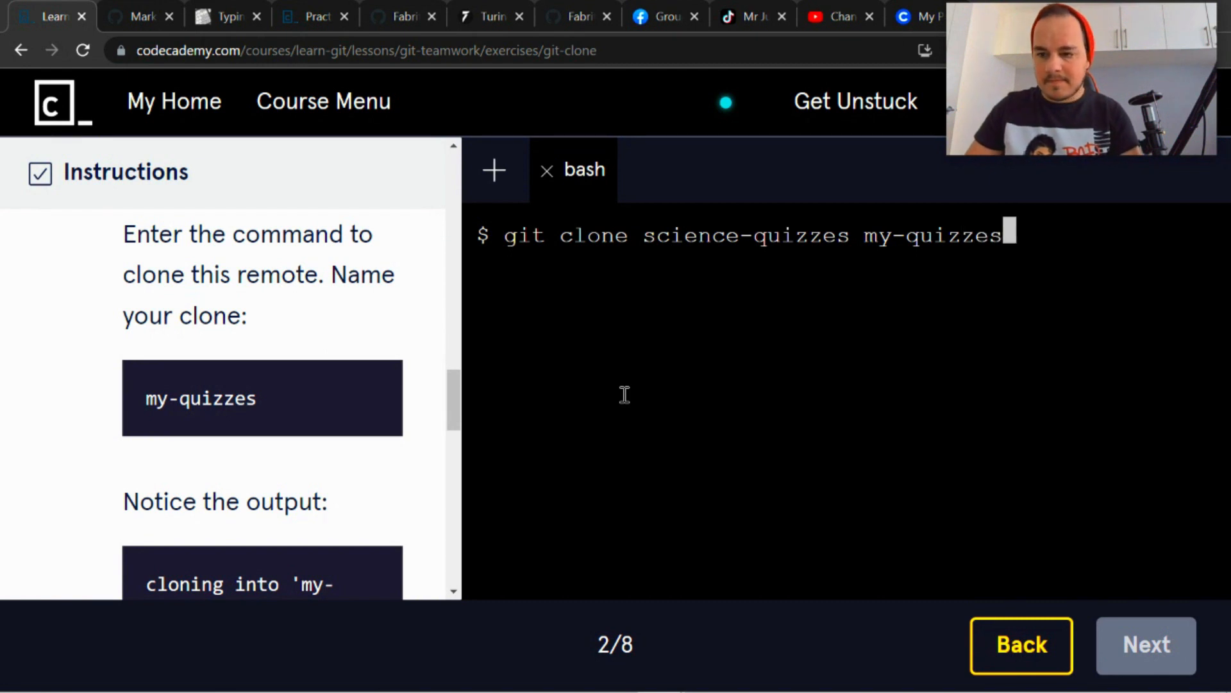
{"action": "key", "text": "Return"}
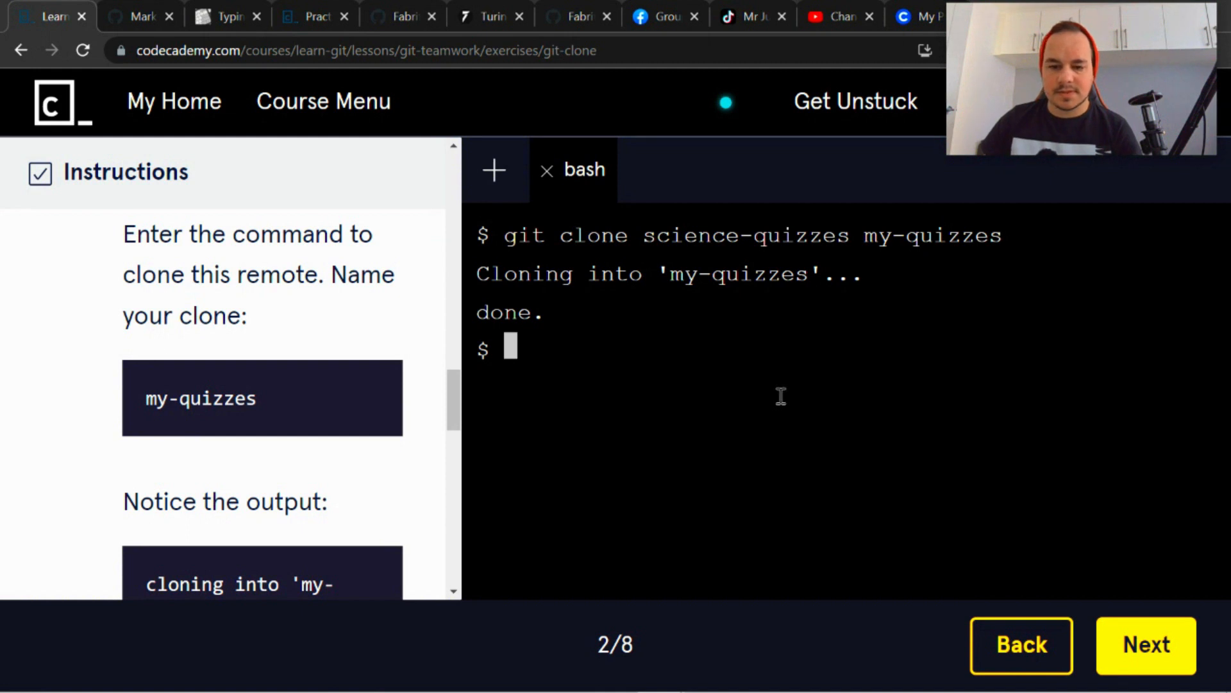
{"action": "scroll", "scroll_direction": "down", "scroll_amount": 3}
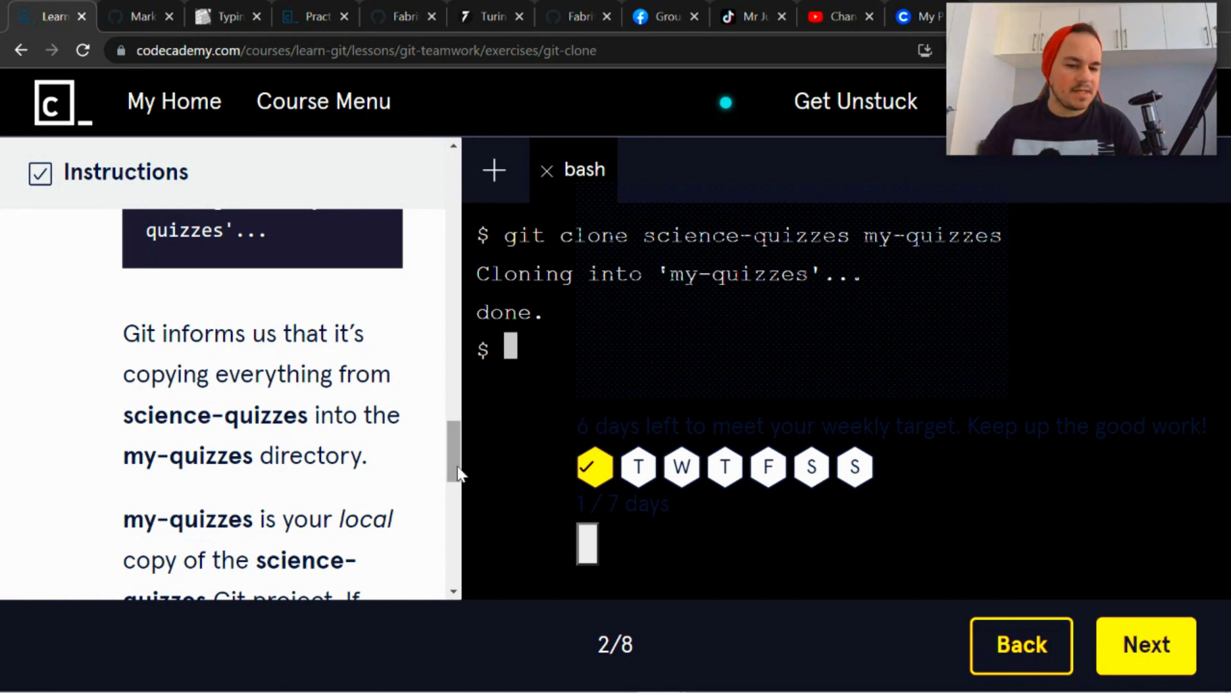
{"action": "scroll", "scroll_direction": "down", "scroll_amount": 3}
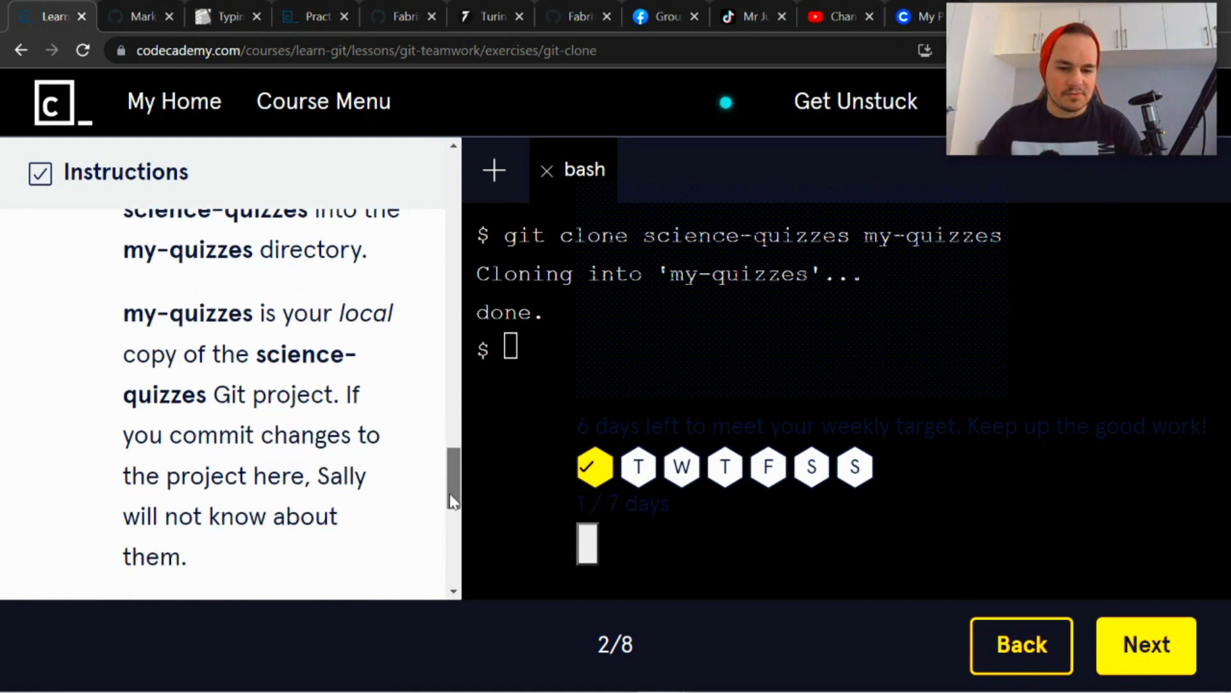
{"action": "scroll", "scroll_direction": "down", "scroll_amount": 3}
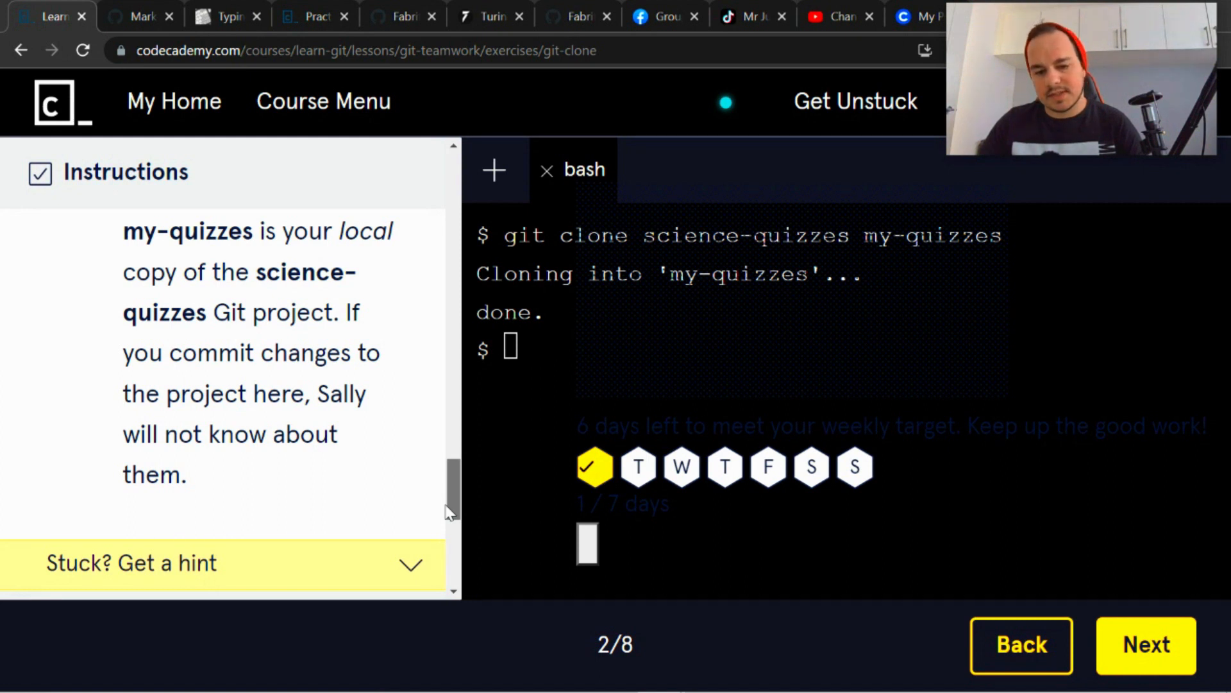
{"action": "scroll", "scroll_direction": "down", "scroll_amount": 3}
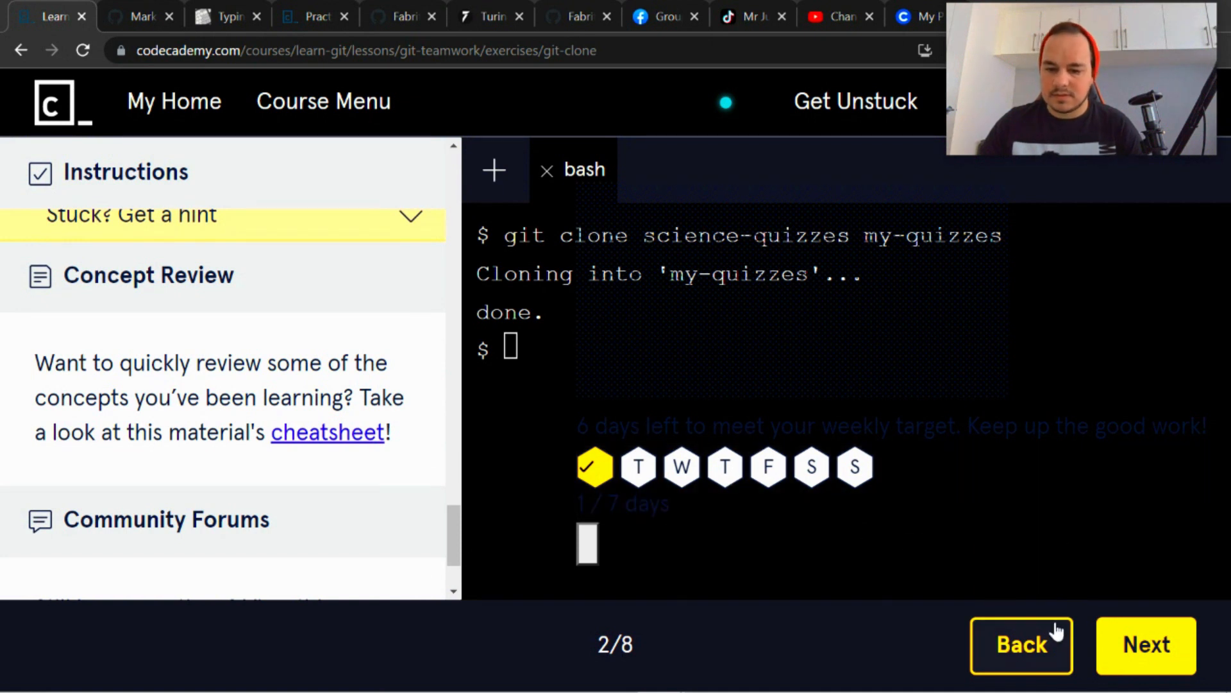
Advance to the git remote -v exercise, step 3 of 8
{"action": "left_click", "coordinate": [1145, 644]}
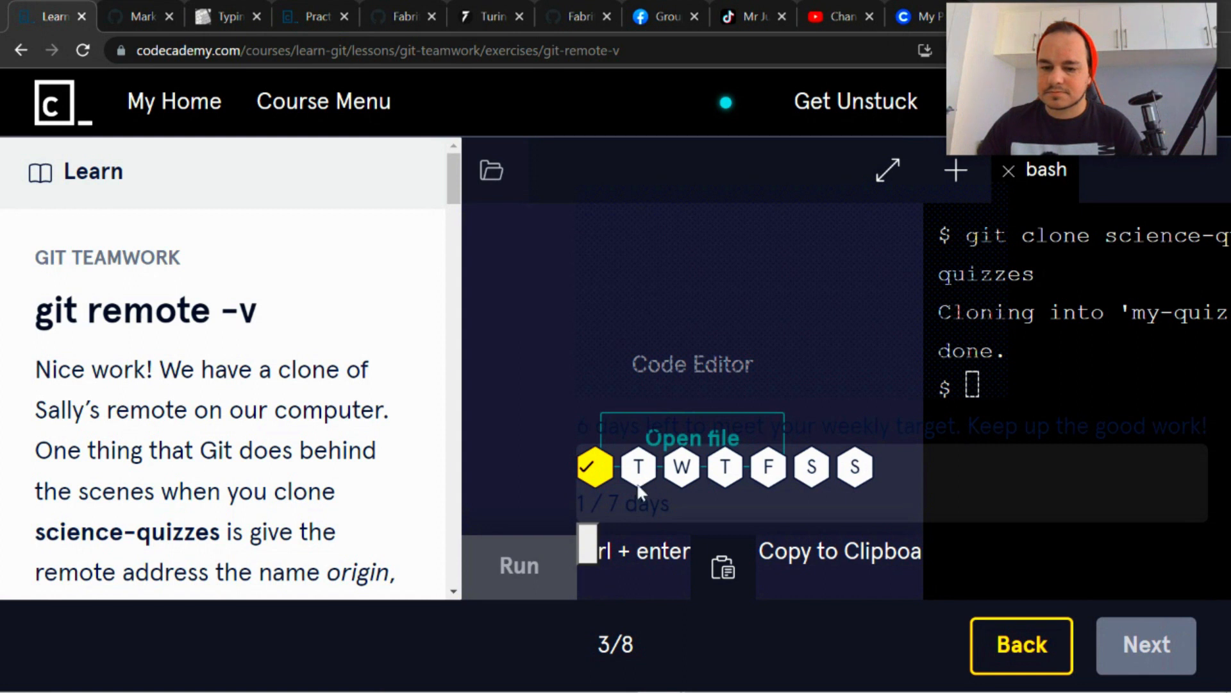
{"action": "mouse_move", "coordinate": [322, 263]}
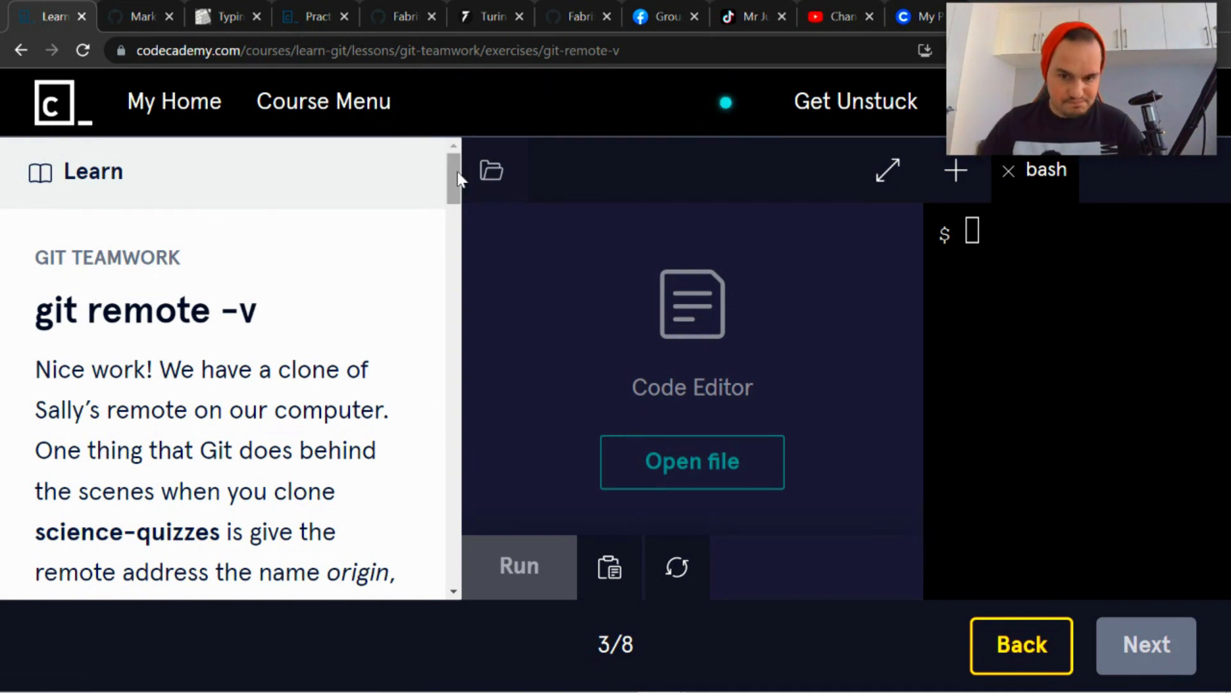
{"action": "scroll", "scroll_direction": "down", "scroll_amount": 3}
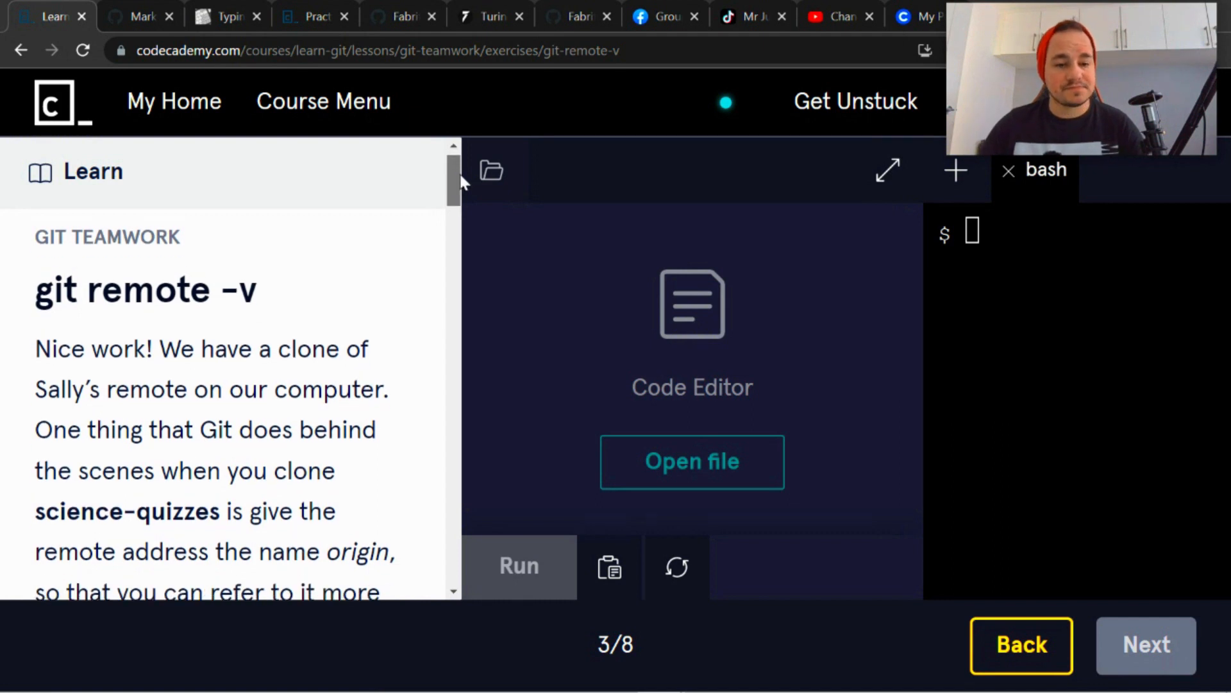
{"action": "scroll", "scroll_direction": "down", "scroll_amount": 3}
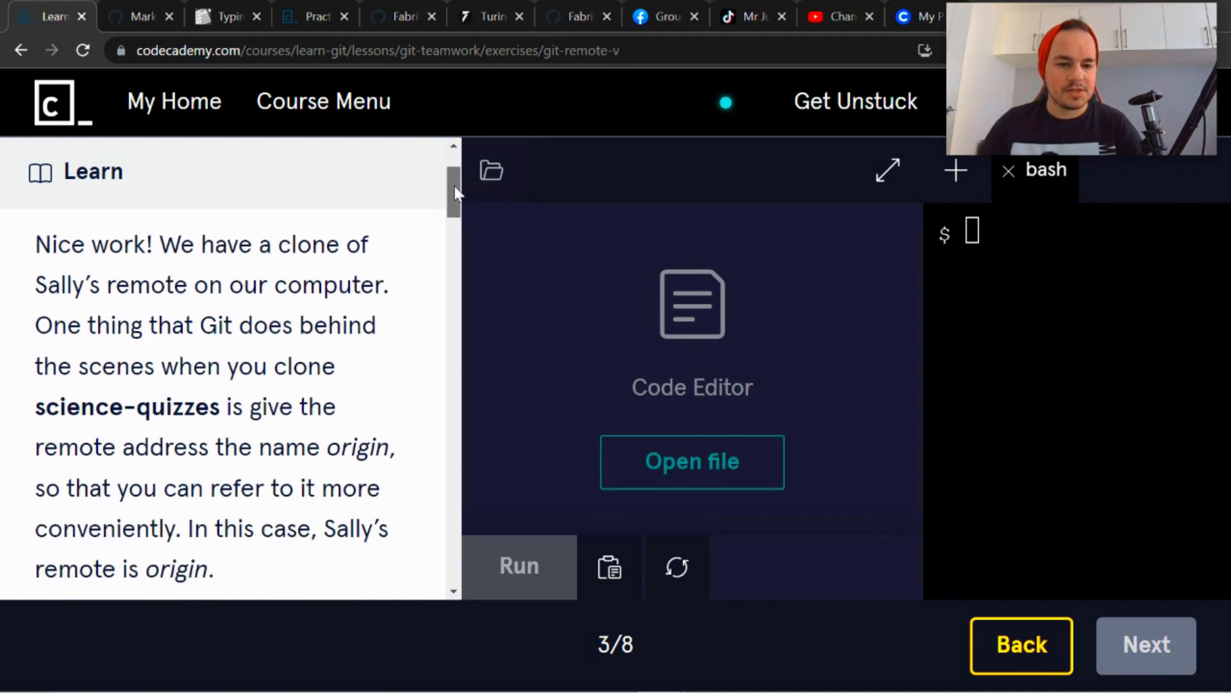
{"action": "scroll", "scroll_direction": "down", "scroll_amount": 3}
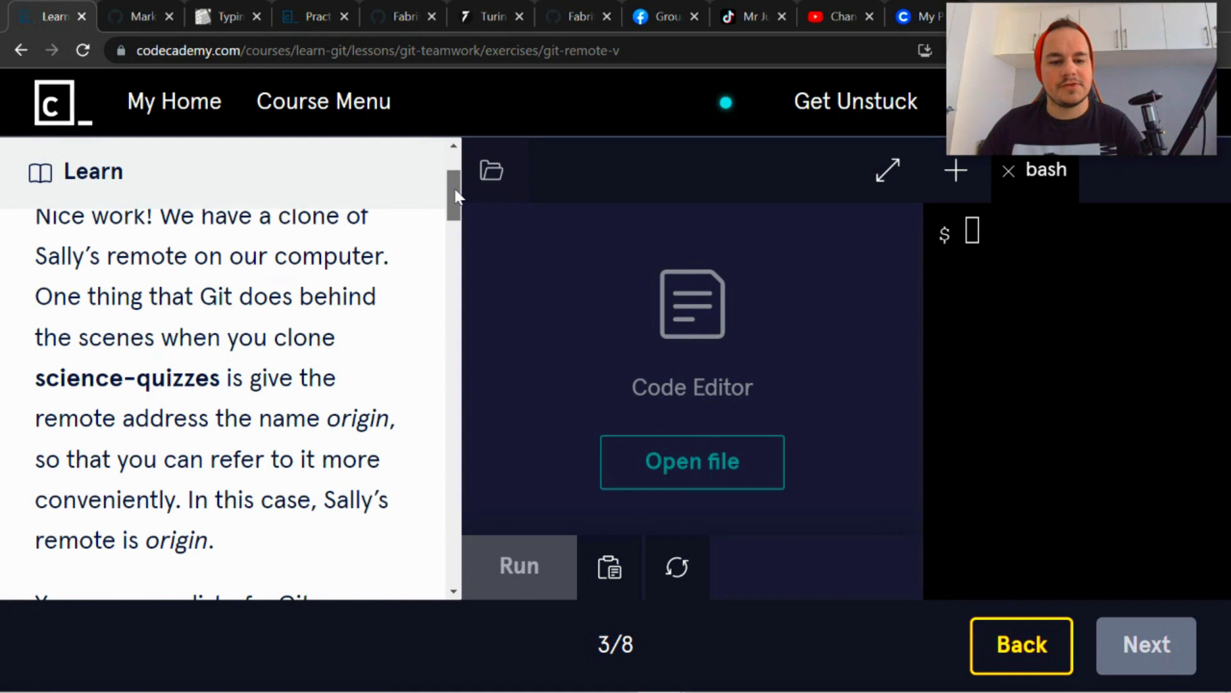
{"action": "scroll", "scroll_direction": "down", "scroll_amount": 3}
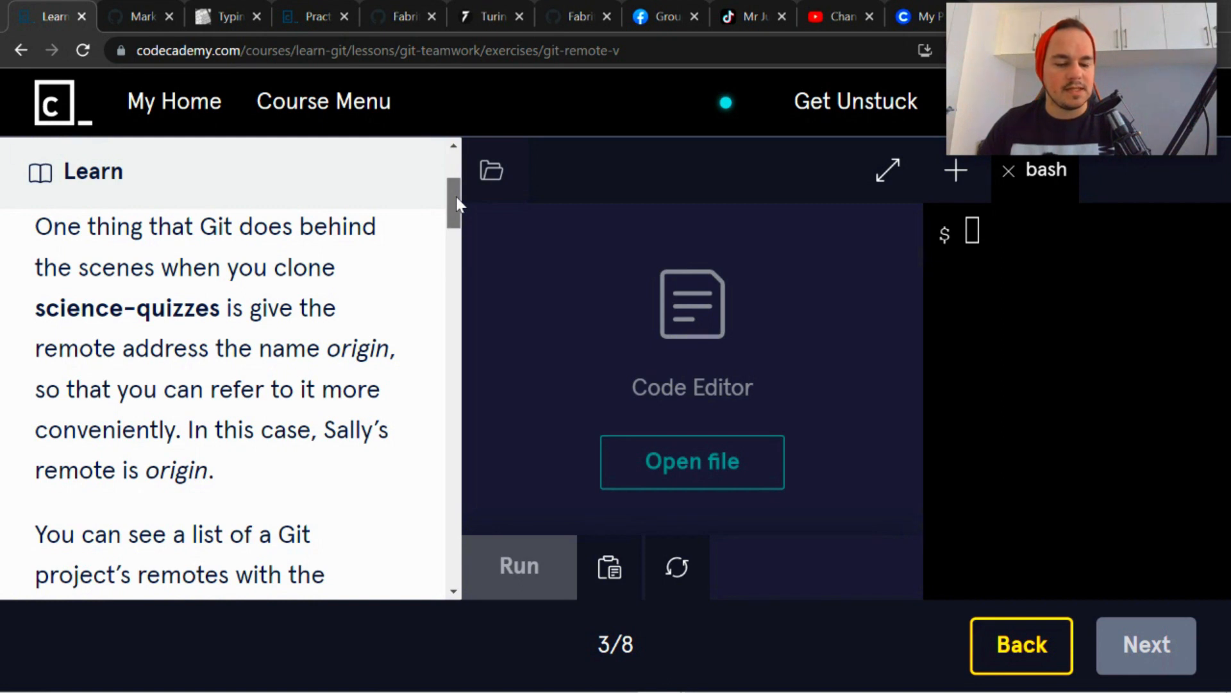
{"action": "scroll", "scroll_direction": "down", "scroll_amount": 3}
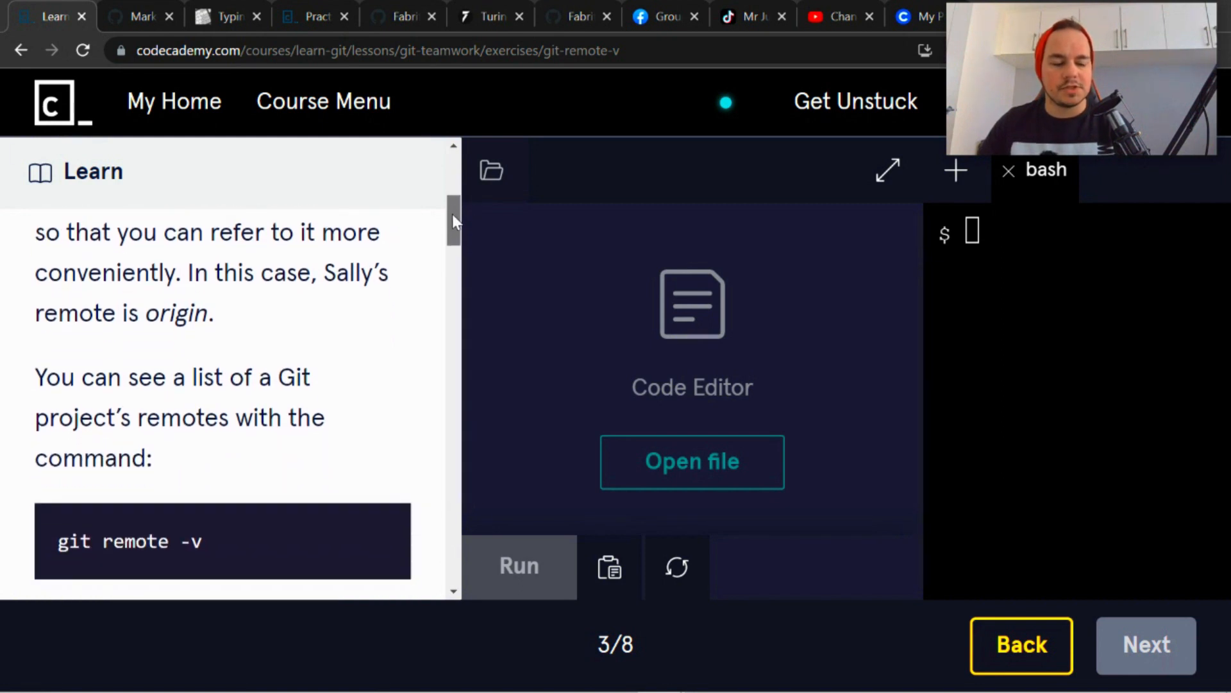
{"action": "scroll", "scroll_direction": "down", "scroll_amount": 3}
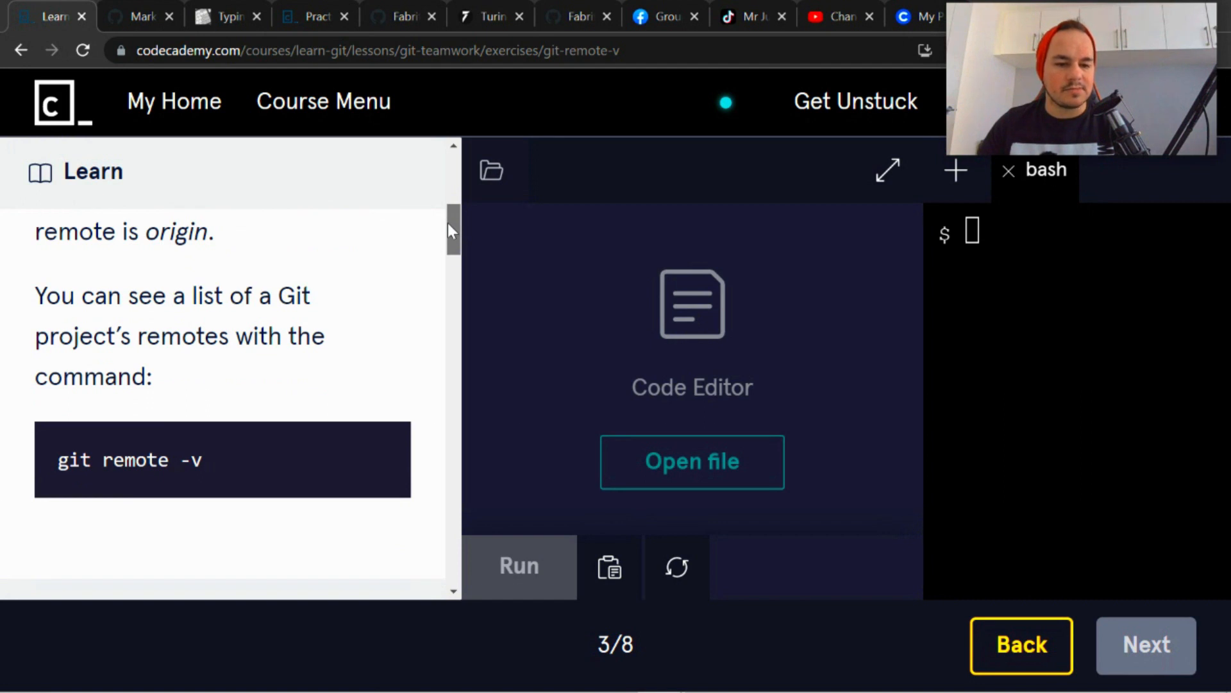
{"action": "scroll", "scroll_direction": "down", "scroll_amount": 3}
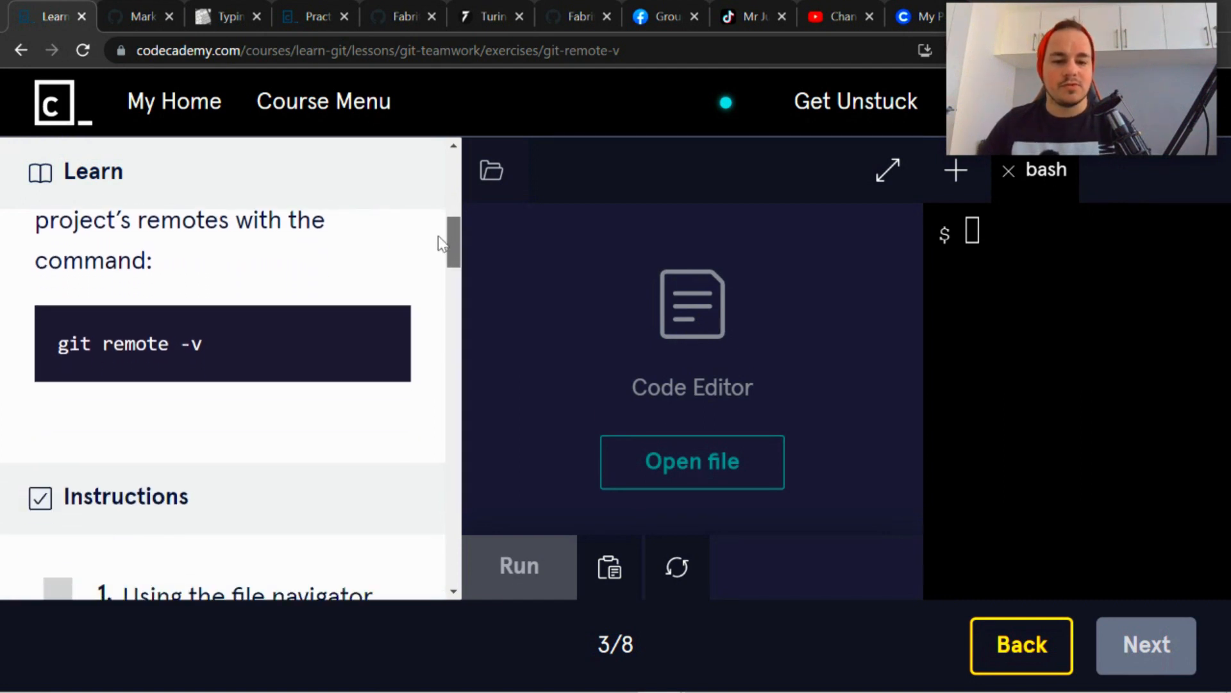
{"action": "scroll", "scroll_direction": "down", "scroll_amount": 3}
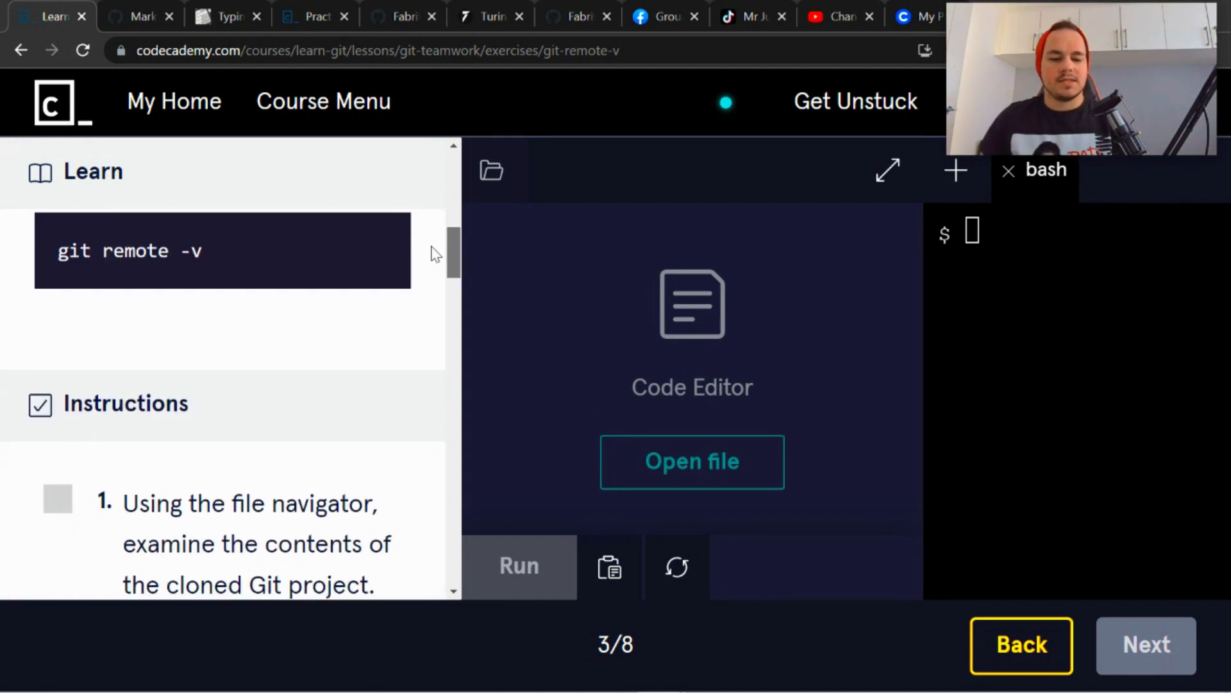
{"action": "scroll", "scroll_direction": "down", "scroll_amount": 3}
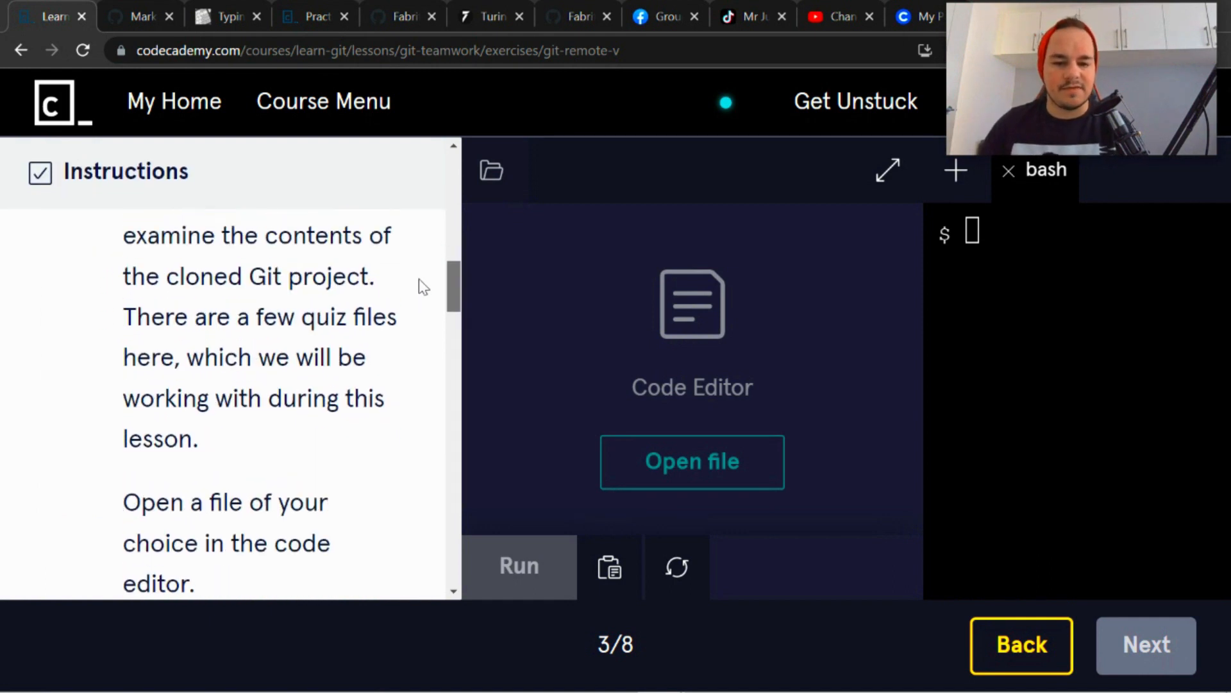
{"action": "scroll", "scroll_direction": "up", "scroll_amount": 3}
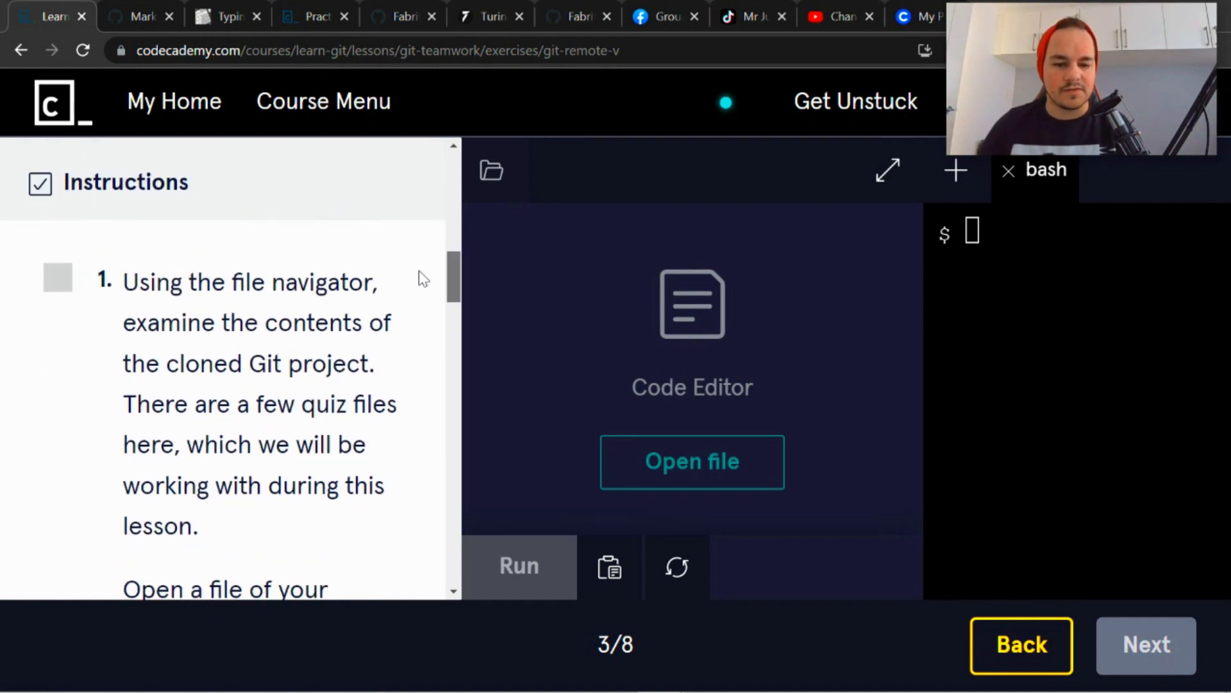
{"action": "scroll", "scroll_direction": "down", "scroll_amount": 3}
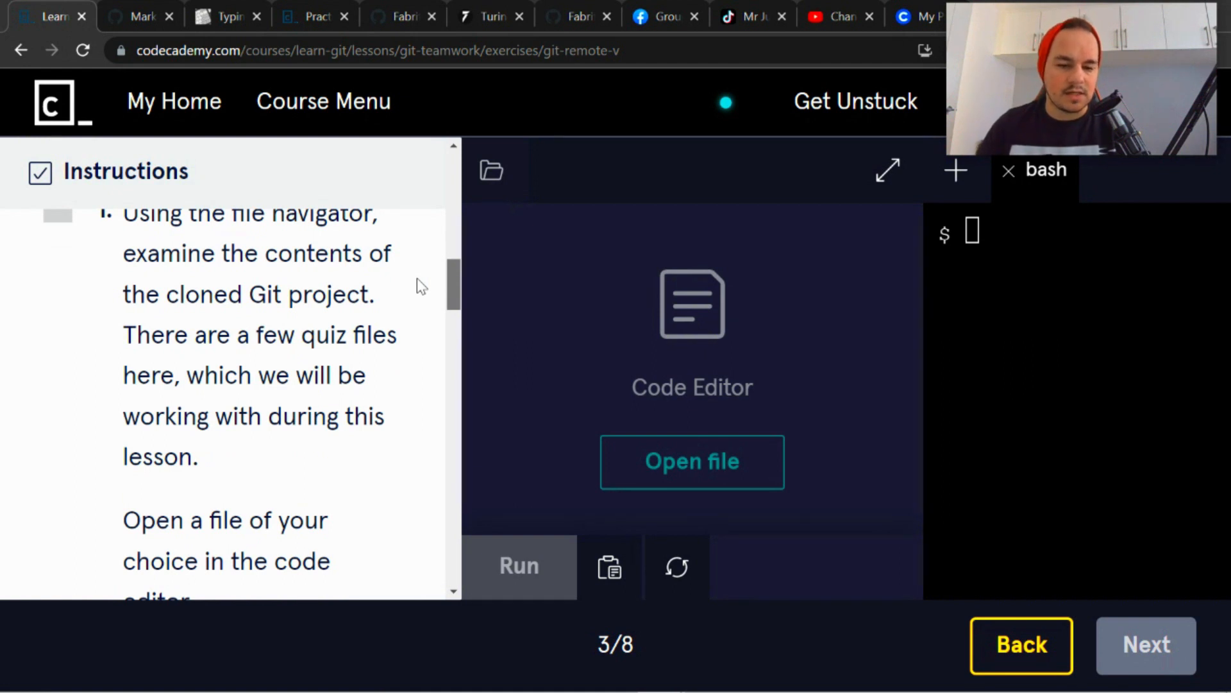
{"action": "scroll", "scroll_direction": "down", "scroll_amount": 3}
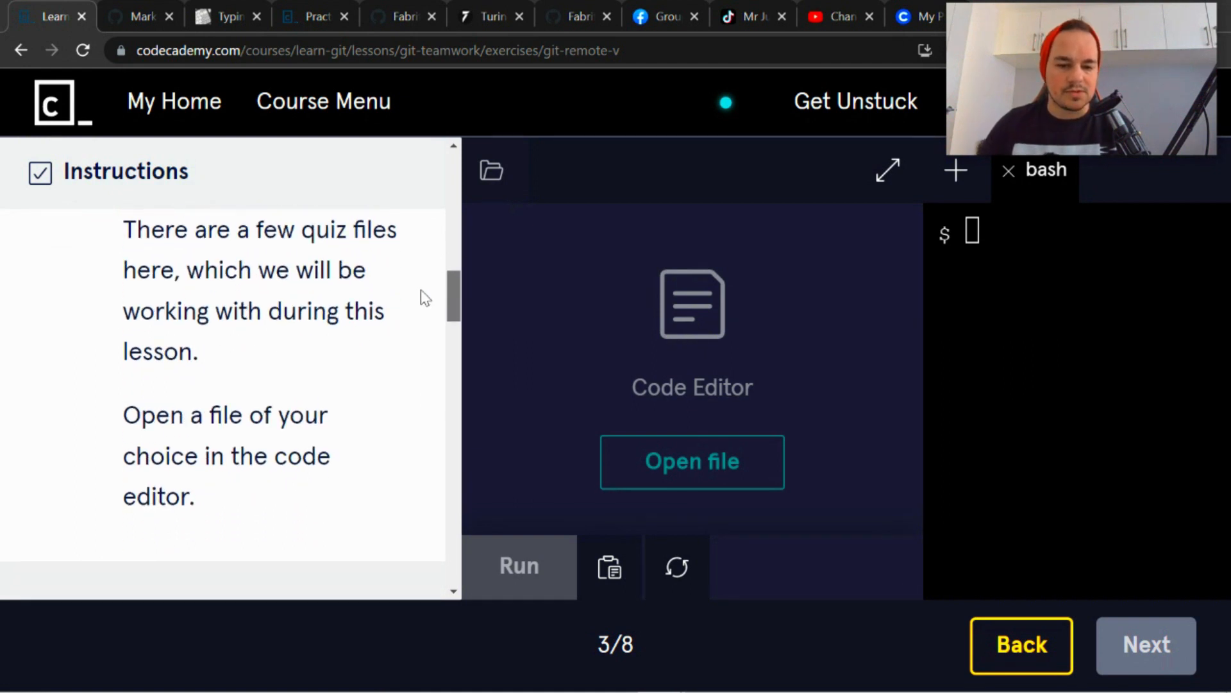
{"action": "scroll", "scroll_direction": "down", "scroll_amount": 3}
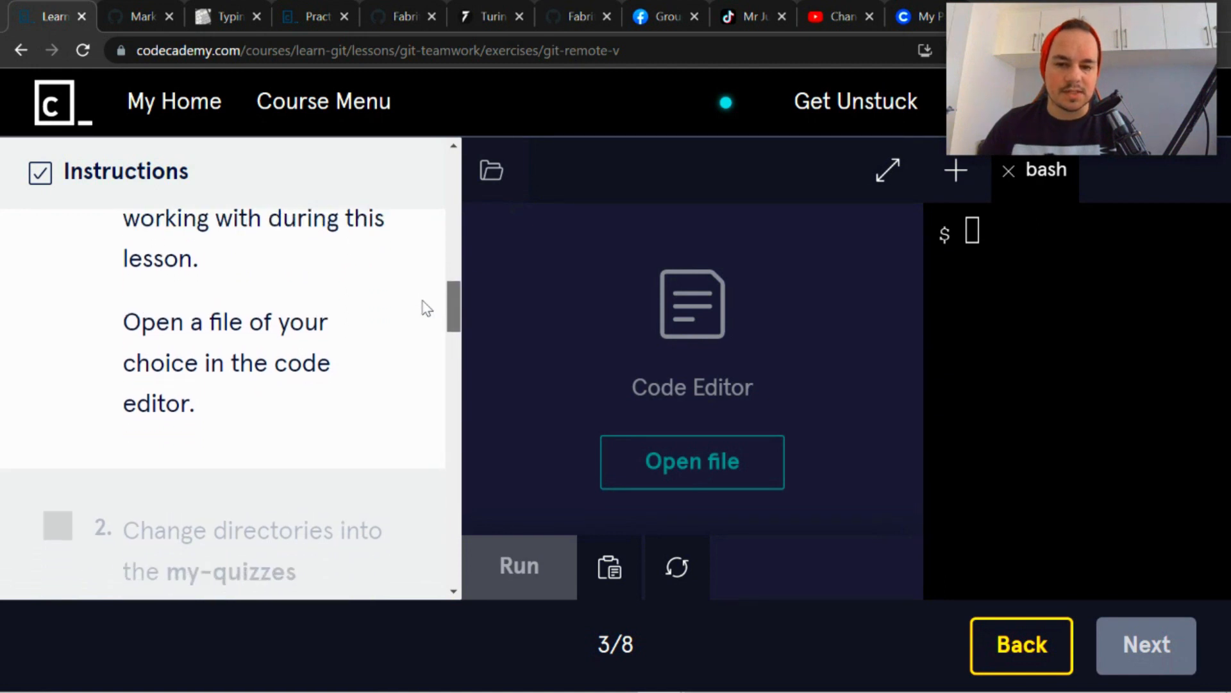
{"action": "scroll", "scroll_direction": "up", "scroll_amount": 3}
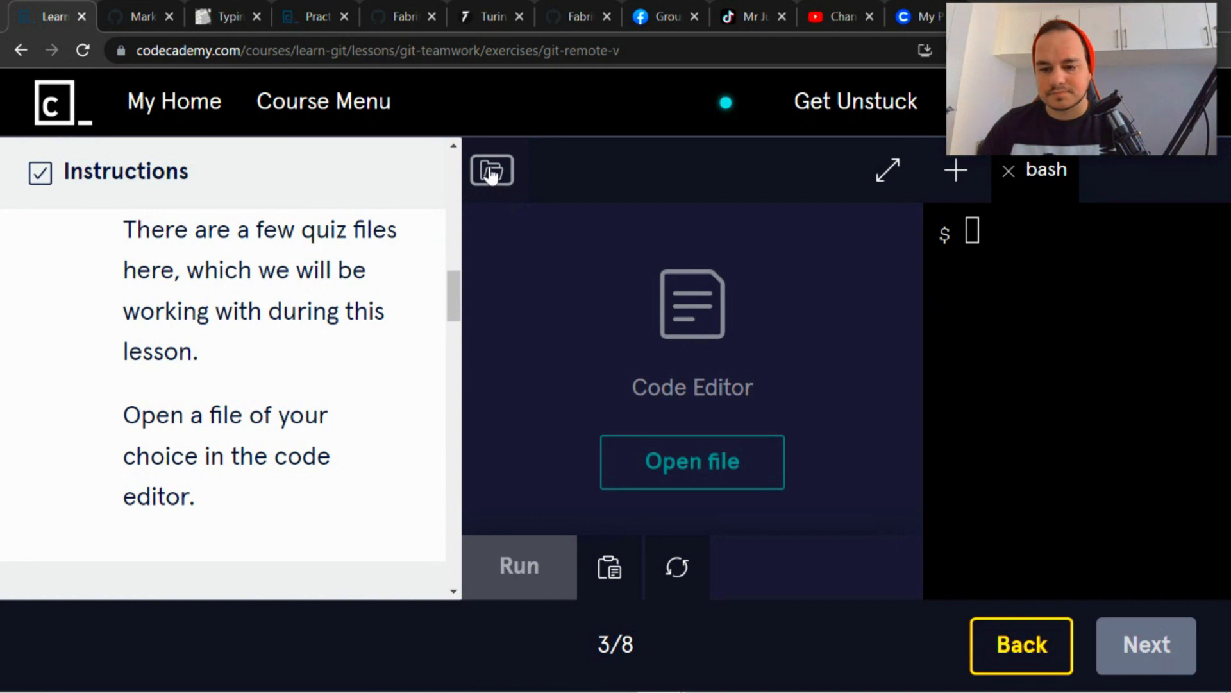
Browse the my-quizzes folder in the file navigator and show physics.txt in the editor
{"action": "left_click", "coordinate": [492, 170]}
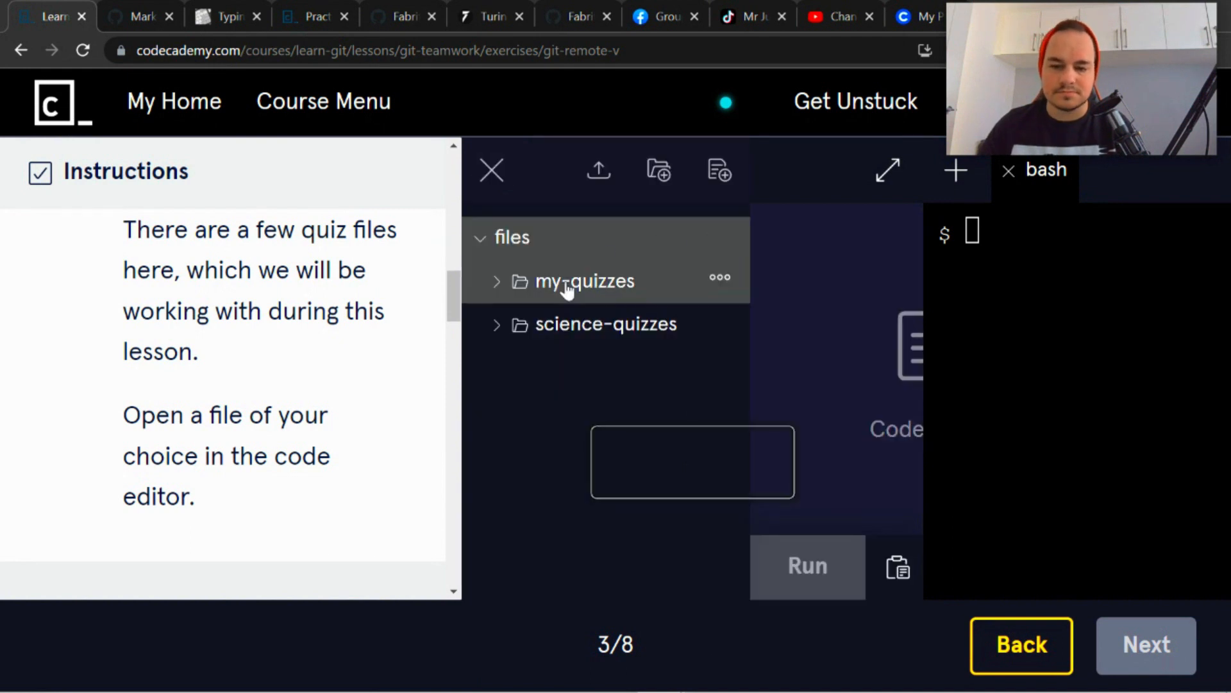
{"action": "left_click", "coordinate": [585, 280]}
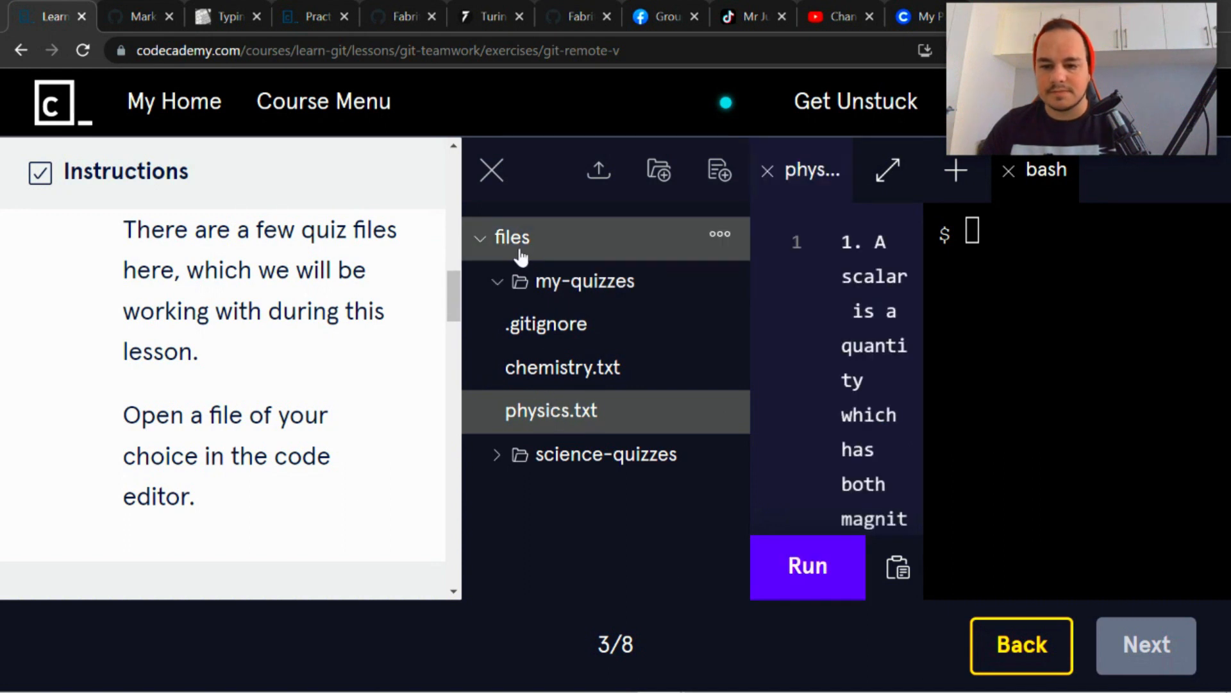
{"action": "left_click", "coordinate": [492, 169]}
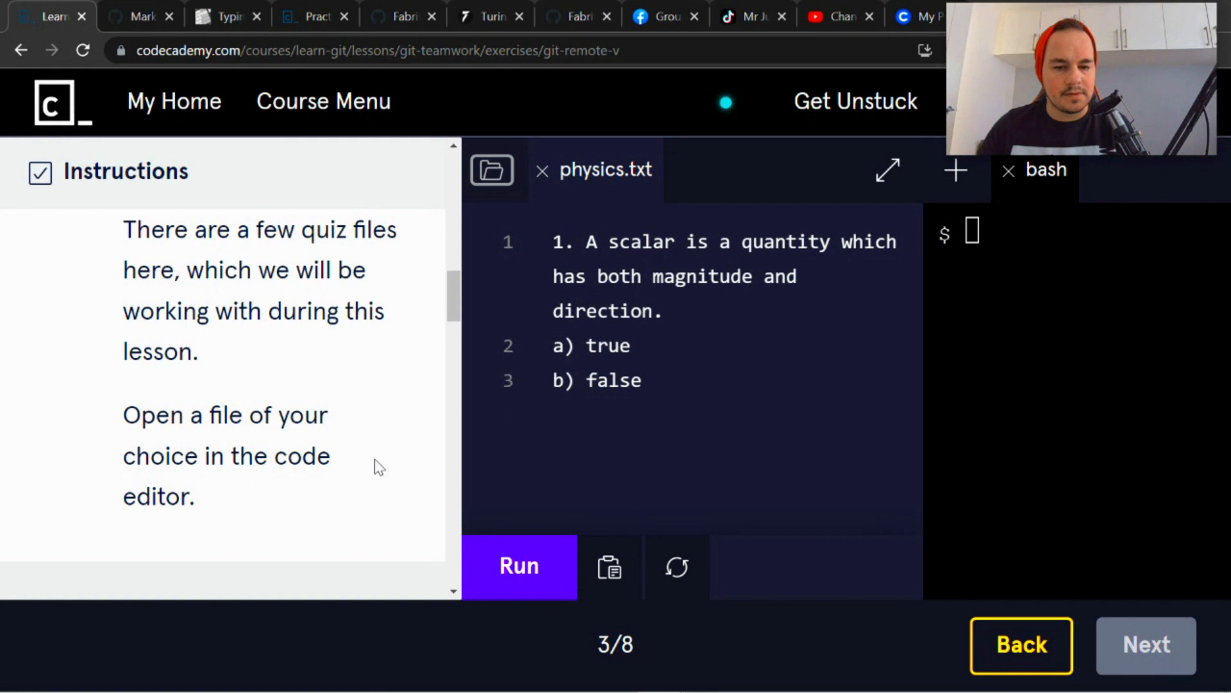
{"action": "mouse_move", "coordinate": [385, 455]}
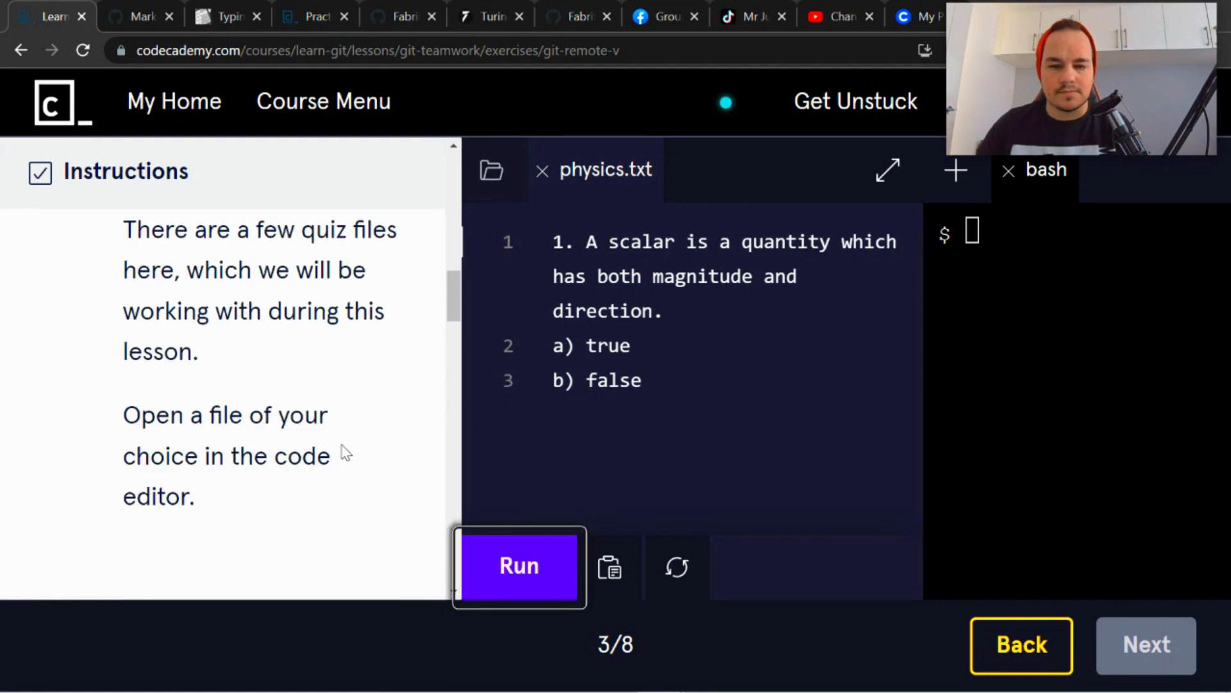
Run cd my-quizzes in the terminal, correcting a stray backslash typo
{"action": "scroll", "scroll_direction": "down", "scroll_amount": 3}
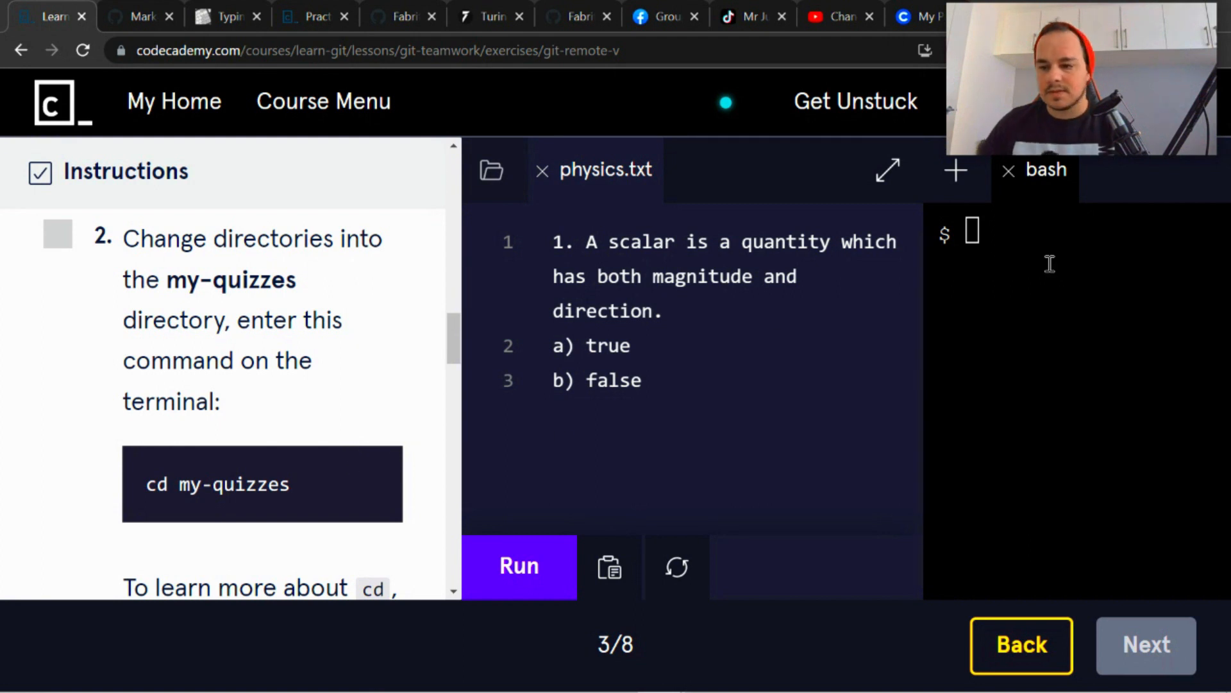
{"action": "type", "text": "cd"}
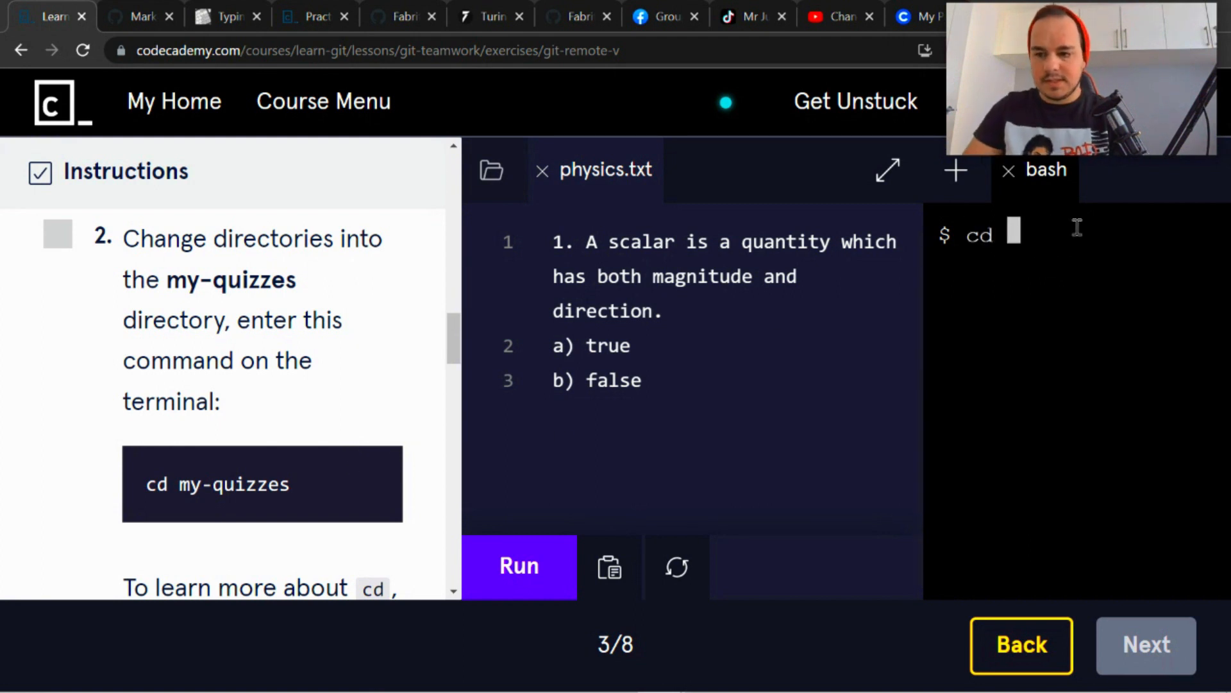
{"action": "type", "text": "my-"}
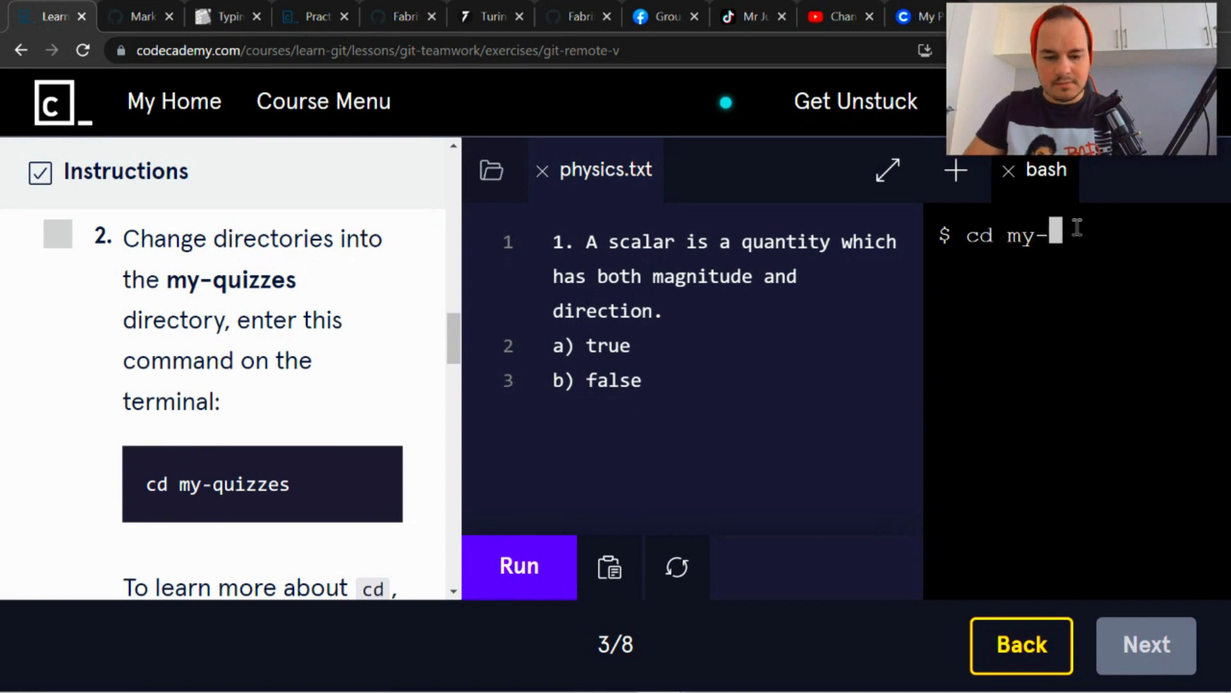
{"action": "type", "text": "qui\\"}
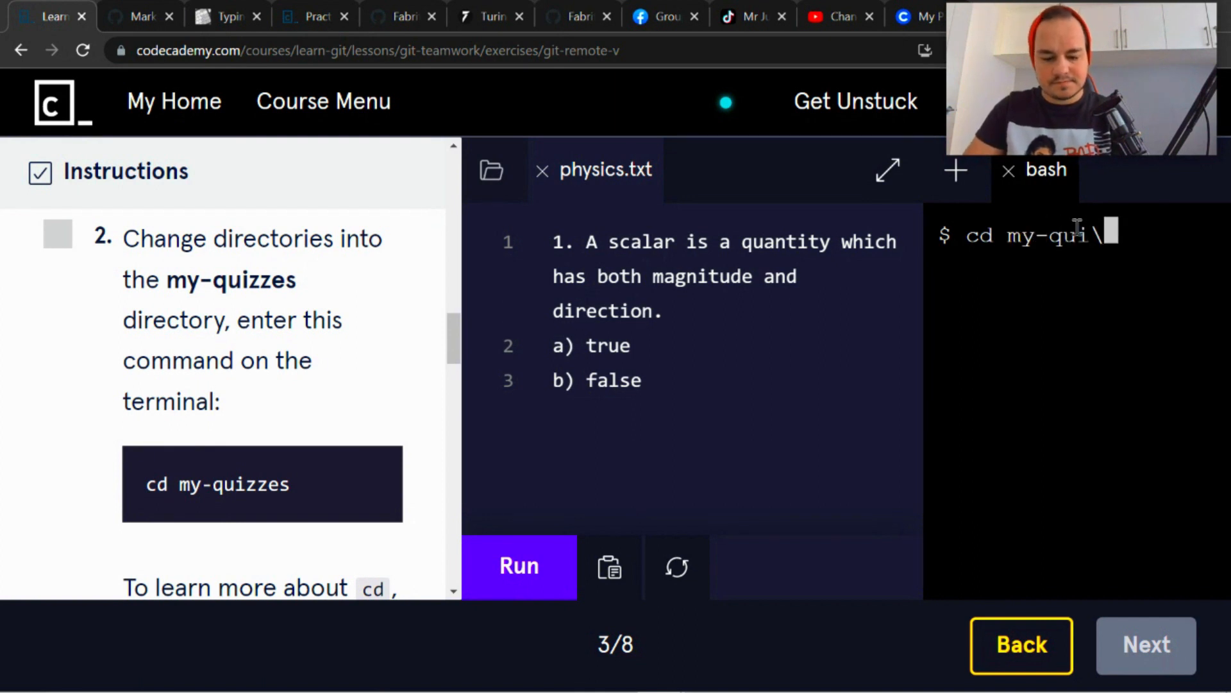
{"action": "key", "text": "Backspace"}
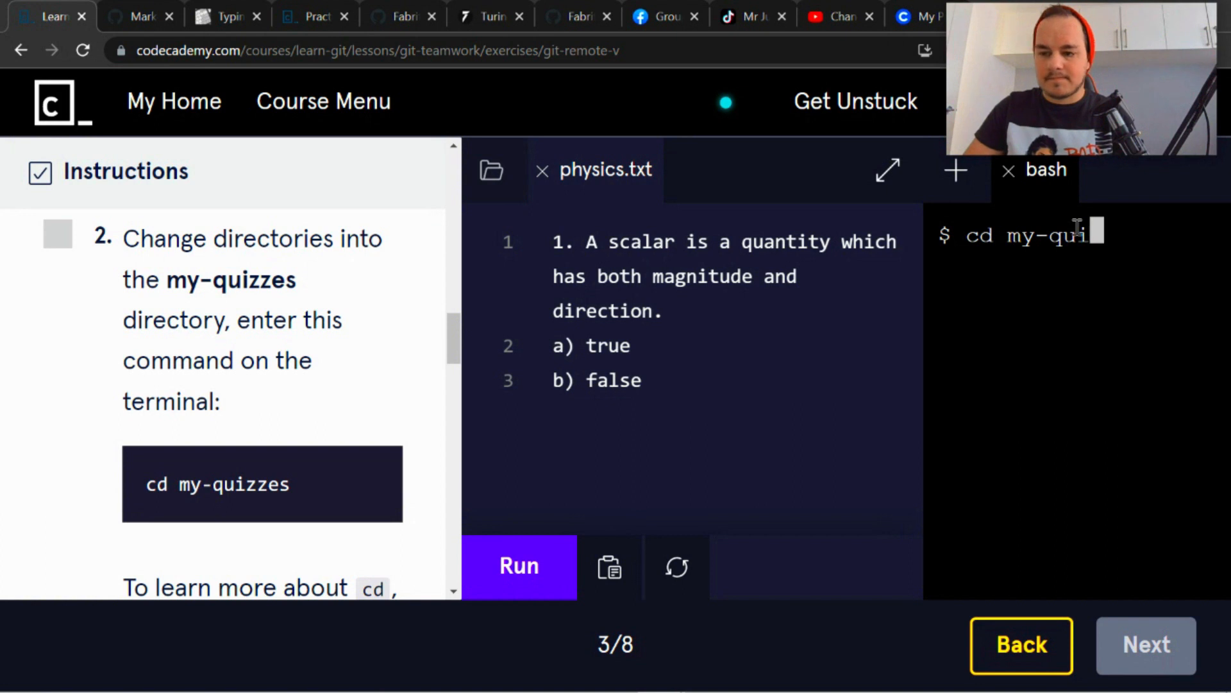
{"action": "type", "text": "zz"}
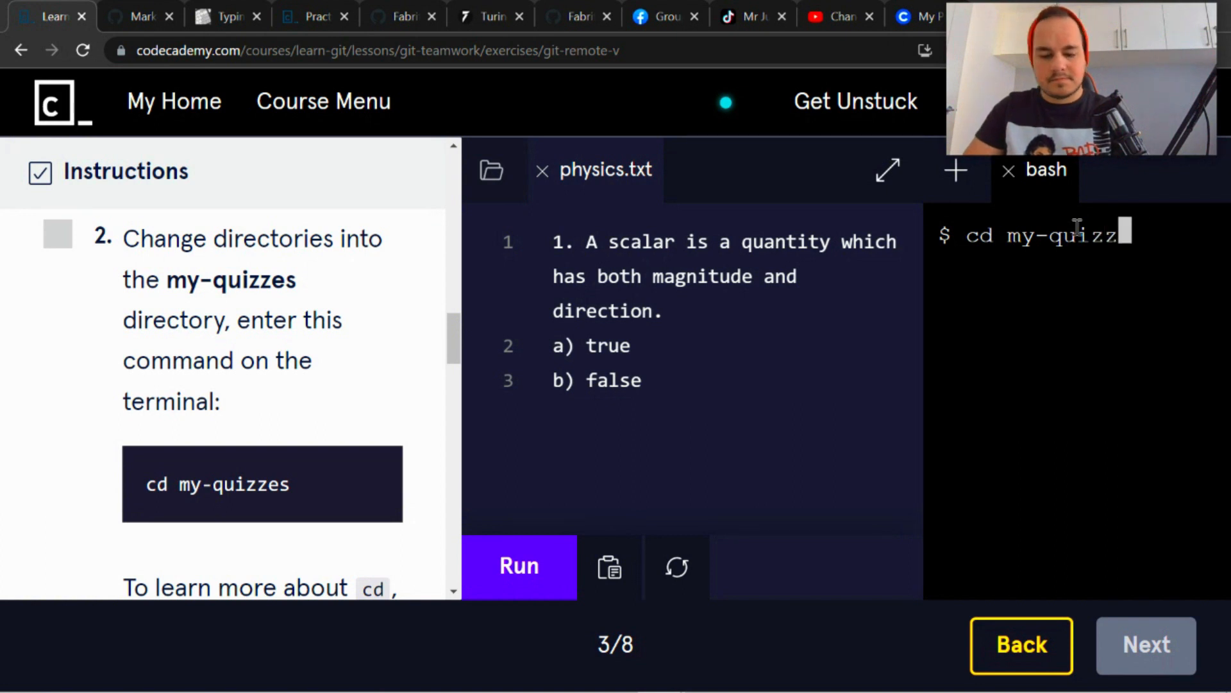
{"action": "key", "text": "Return"}
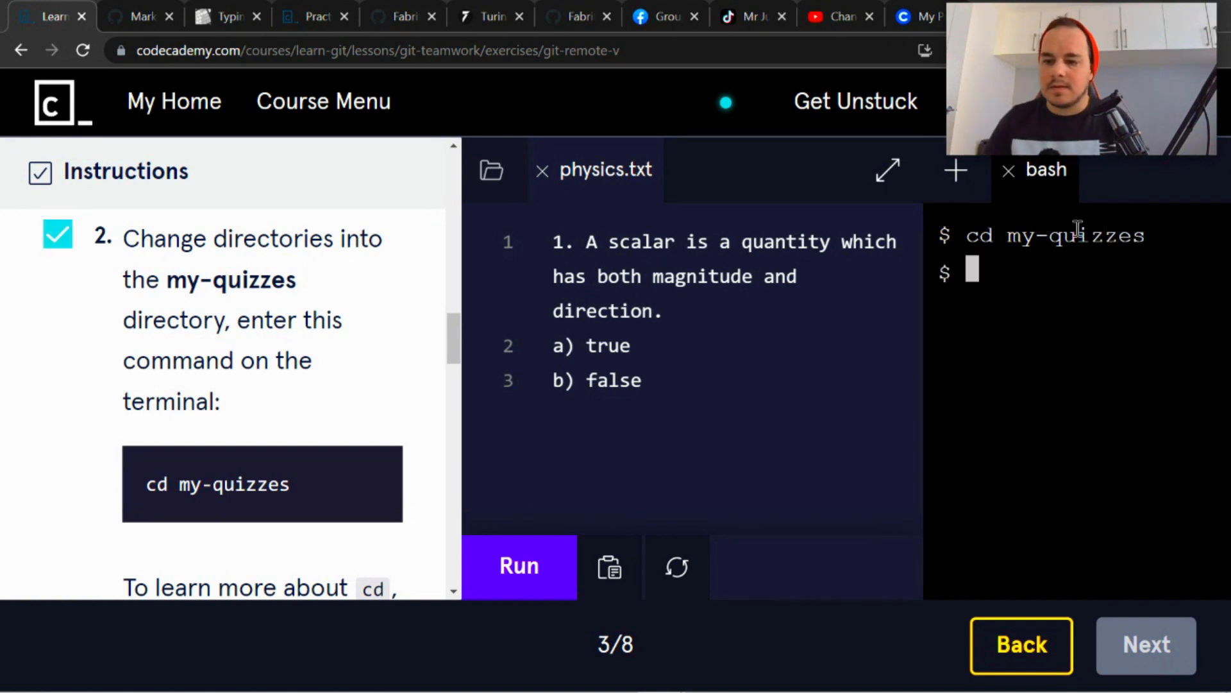
{"action": "scroll", "scroll_direction": "down", "scroll_amount": 3}
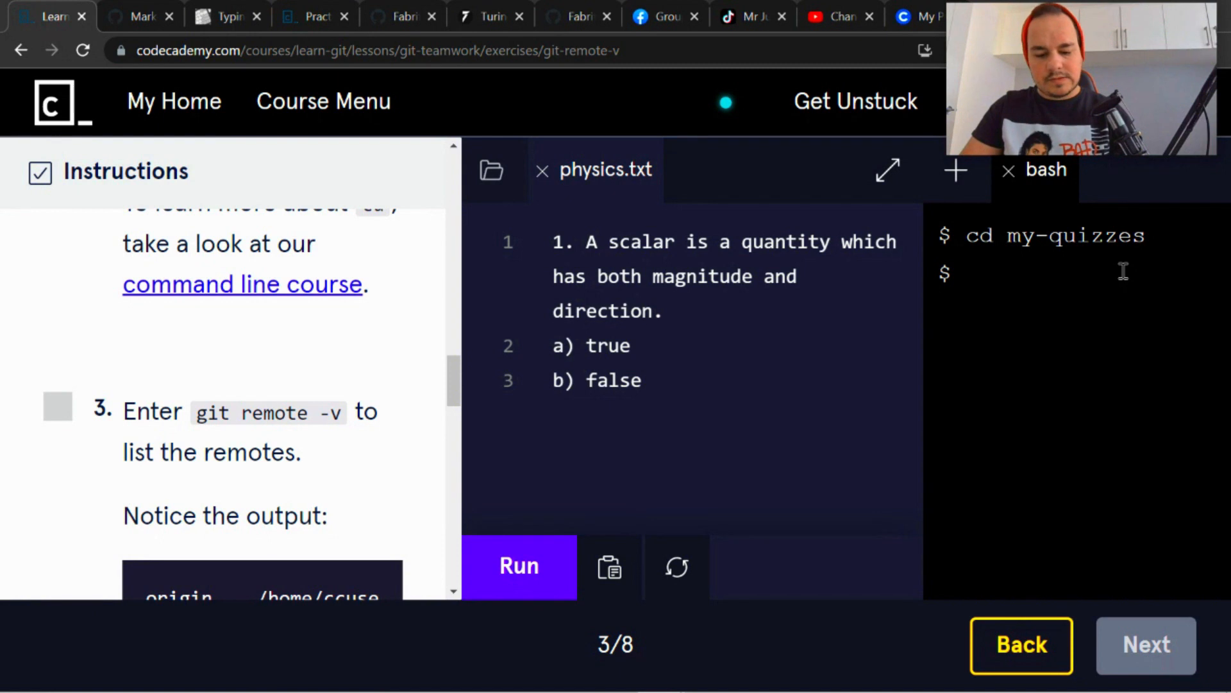
Run git remote -v to list origin's fetch and push URLs, then widen the Learn pane
{"action": "type", "text": "git remote"}
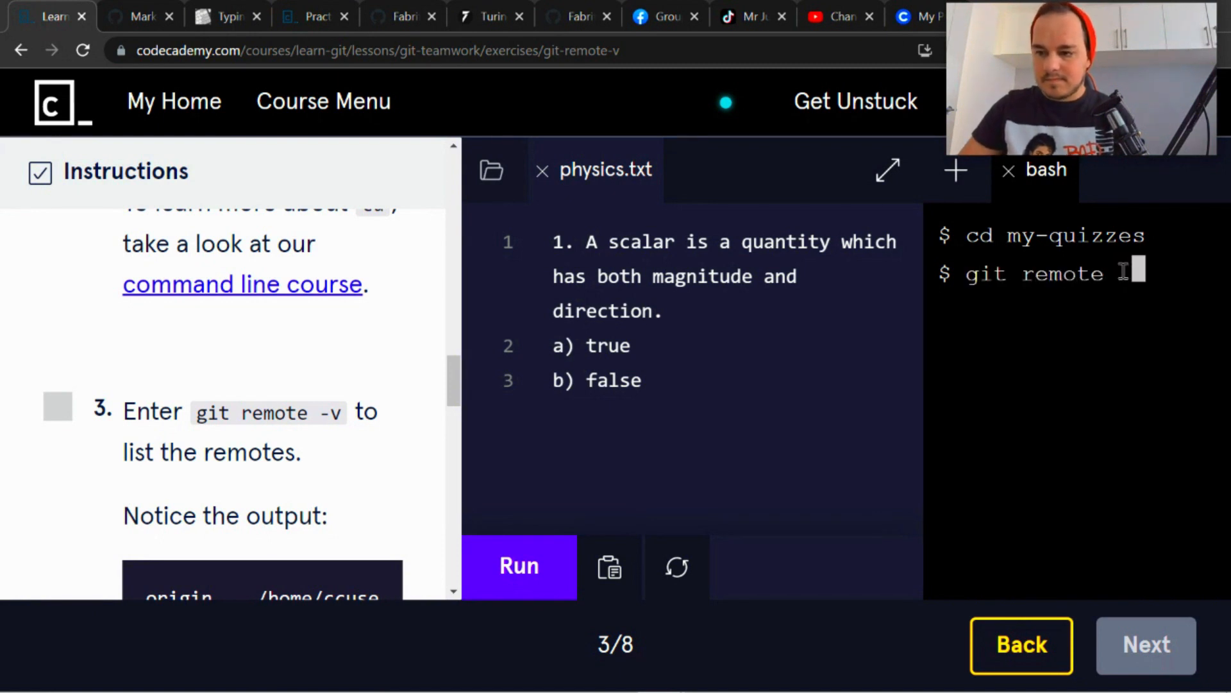
{"action": "key", "text": "Return"}
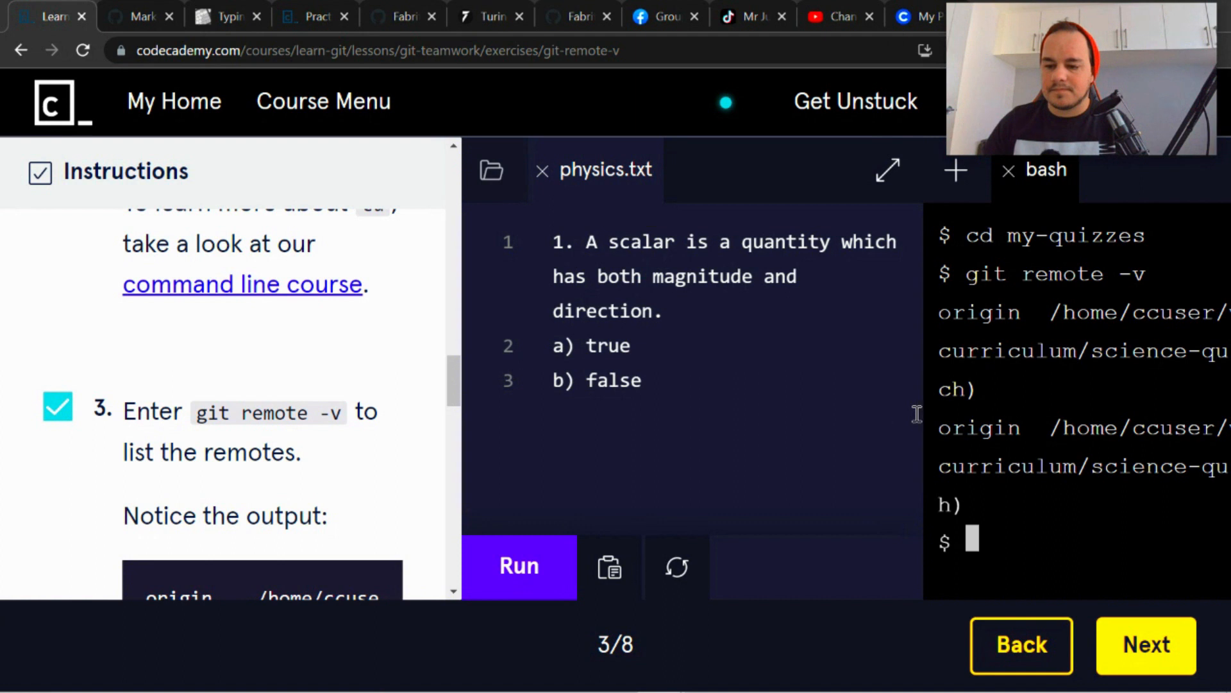
{"action": "left_click", "coordinate": [641, 380]}
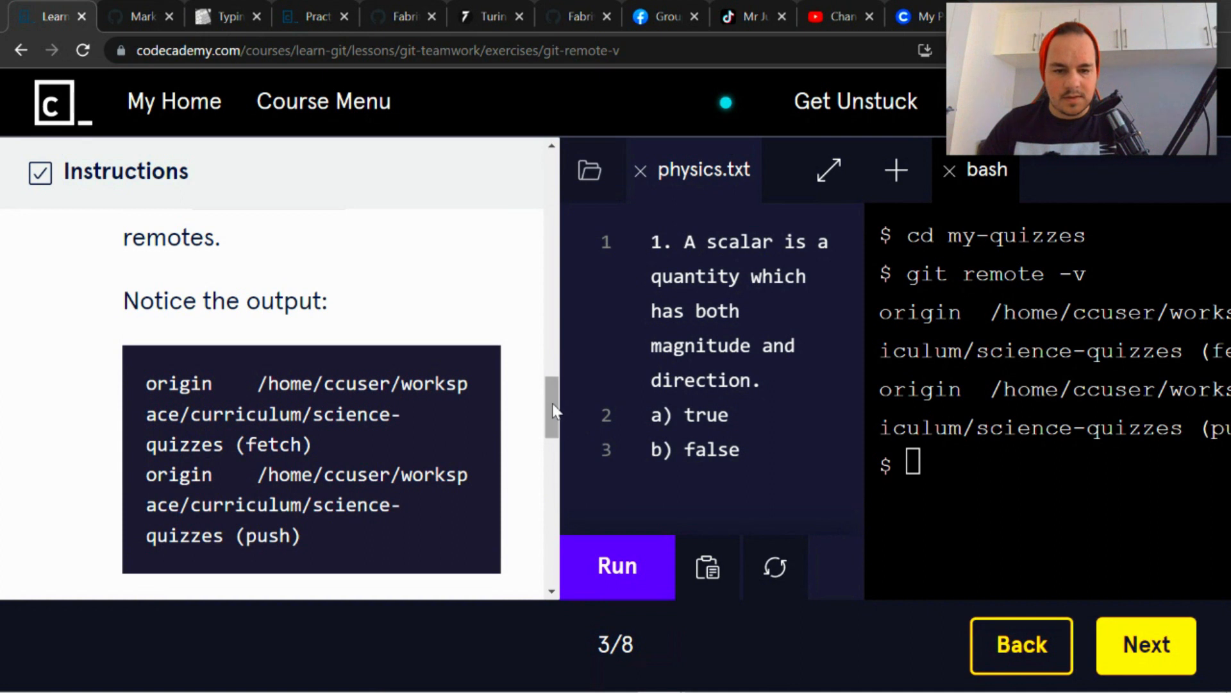
Read the origin remote explanation and advance to the git fetch exercise, step 4 of 8
{"action": "scroll", "scroll_direction": "up", "scroll_amount": 3}
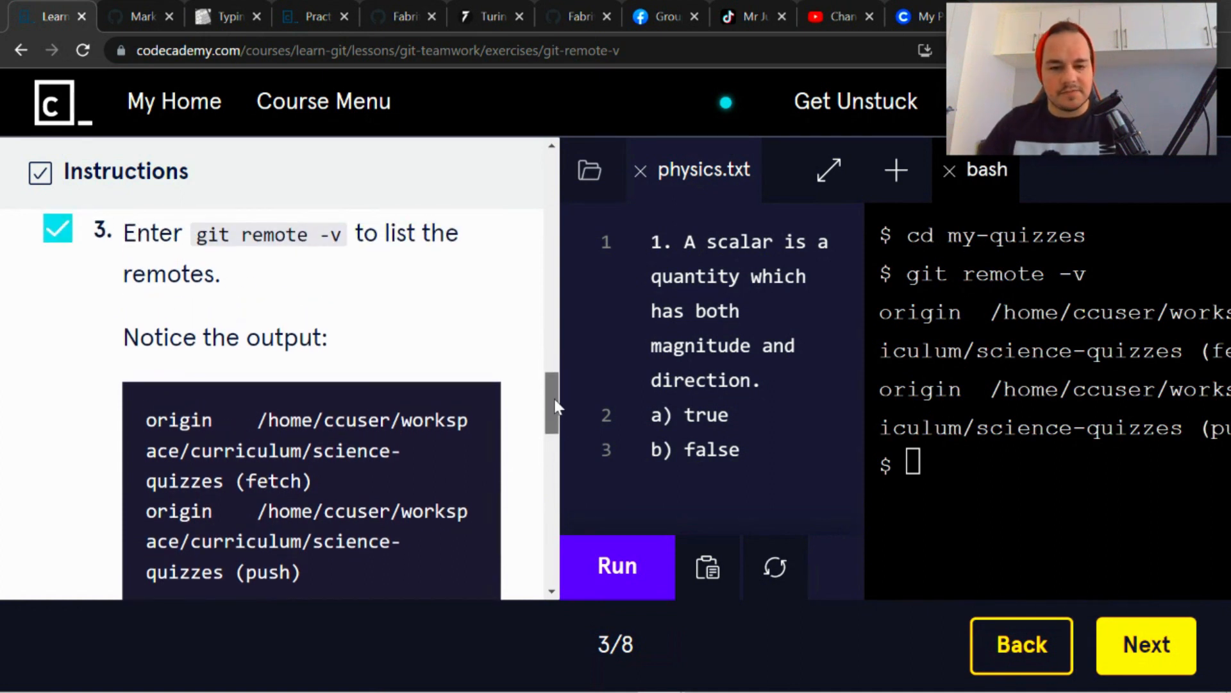
{"action": "scroll", "scroll_direction": "down", "scroll_amount": 3}
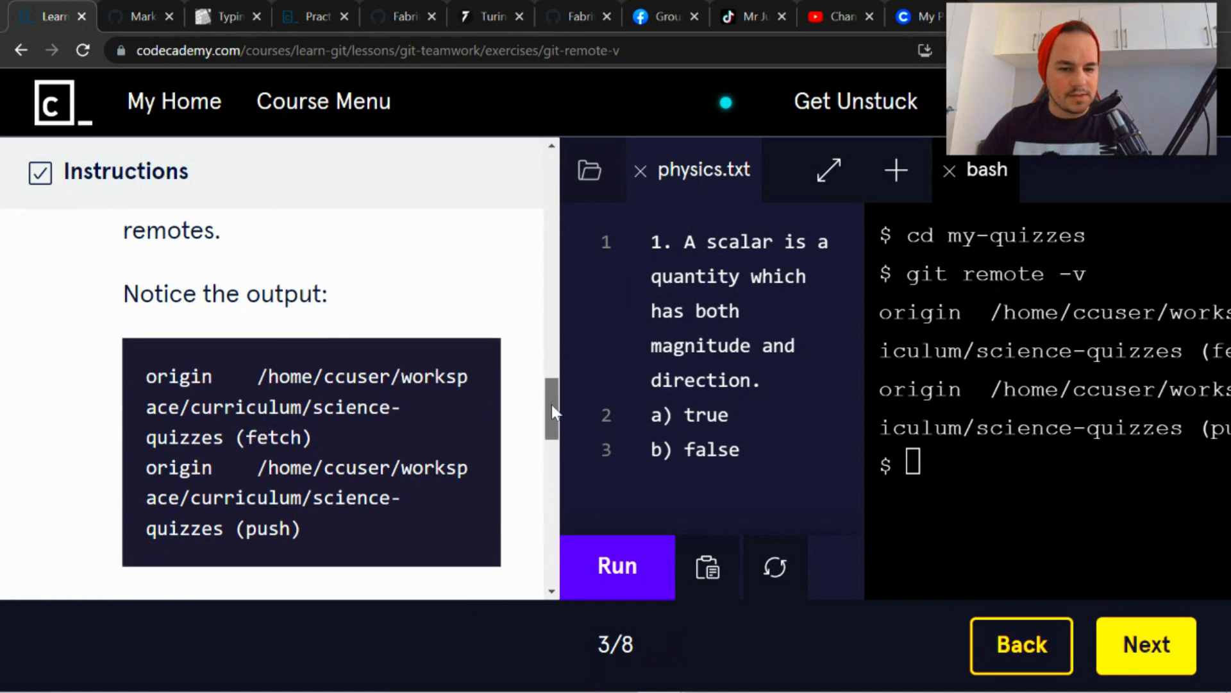
{"action": "scroll", "scroll_direction": "down", "scroll_amount": 3}
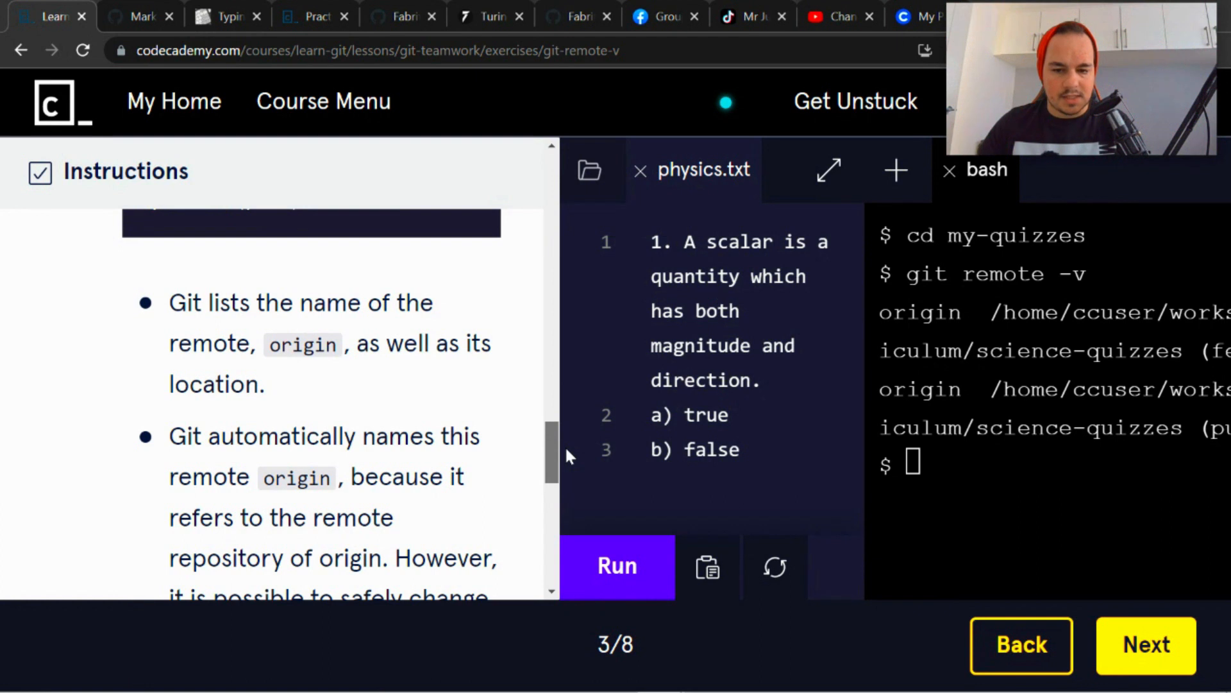
{"action": "scroll", "scroll_direction": "down", "scroll_amount": 3}
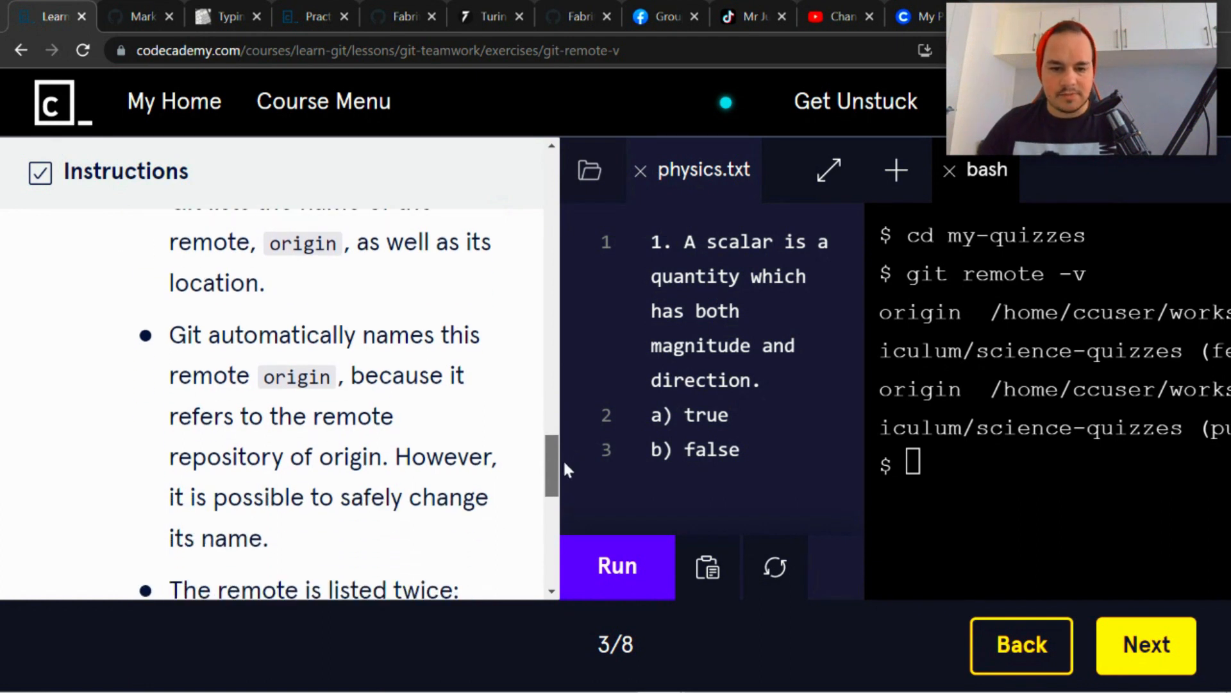
{"action": "scroll", "scroll_direction": "down", "scroll_amount": 3}
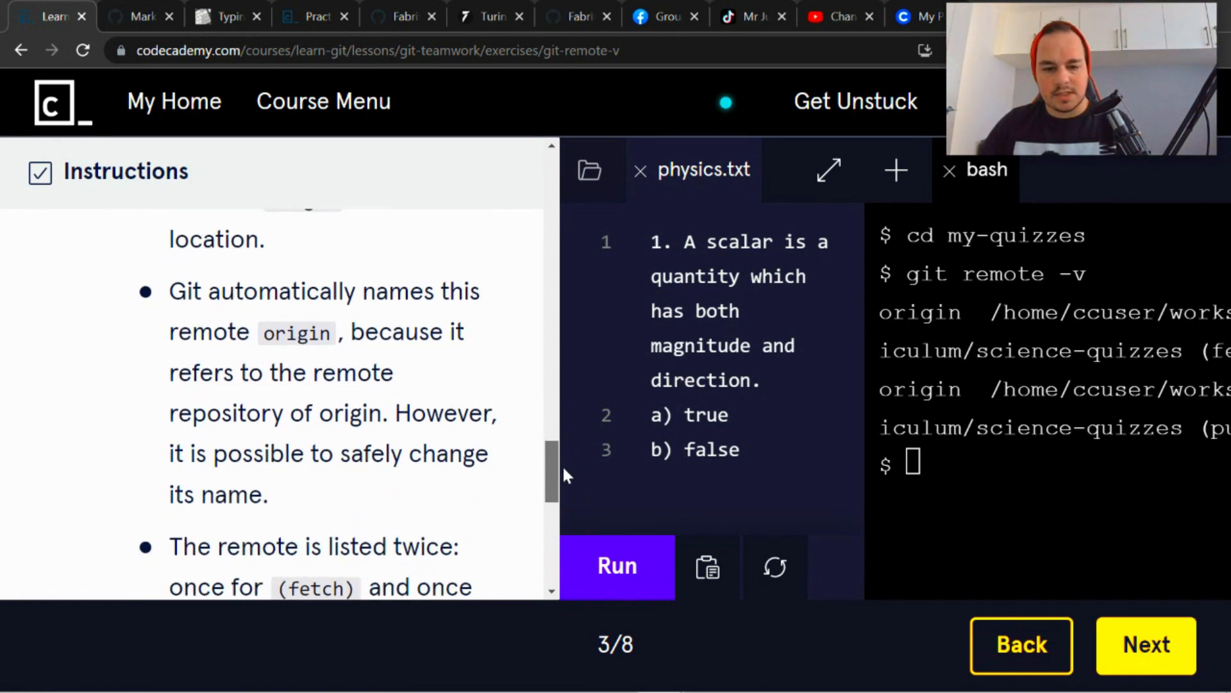
{"action": "scroll", "scroll_direction": "down", "scroll_amount": 3}
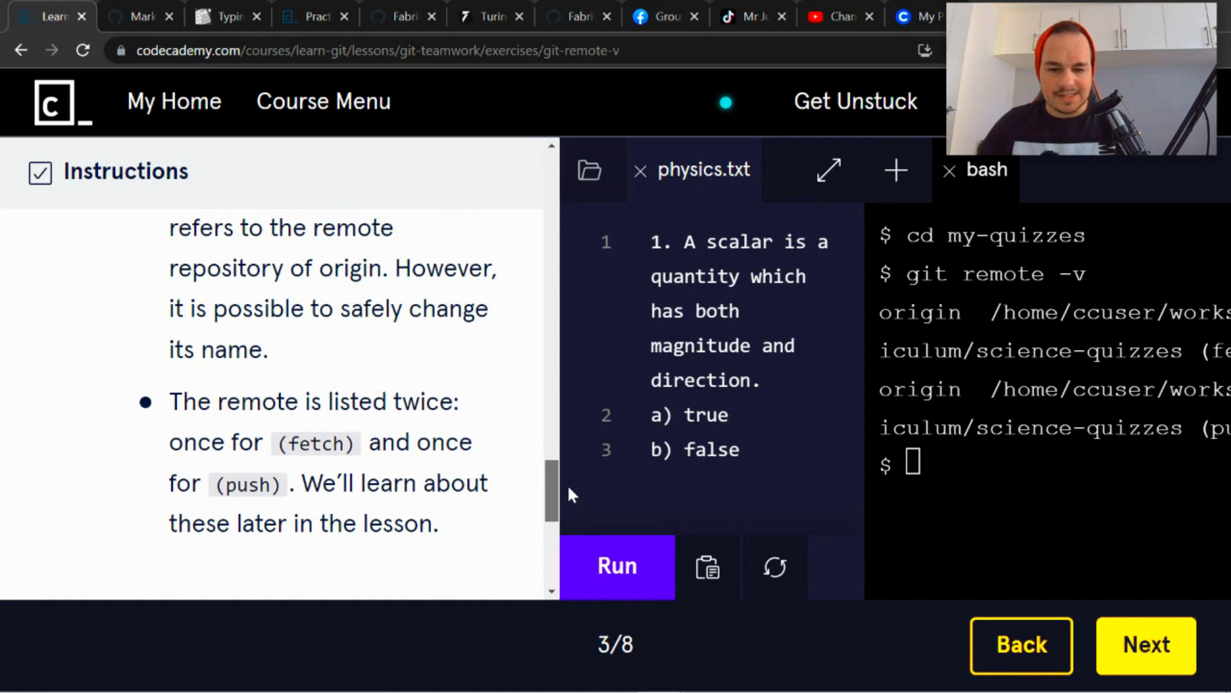
{"action": "scroll", "scroll_direction": "down", "scroll_amount": 3}
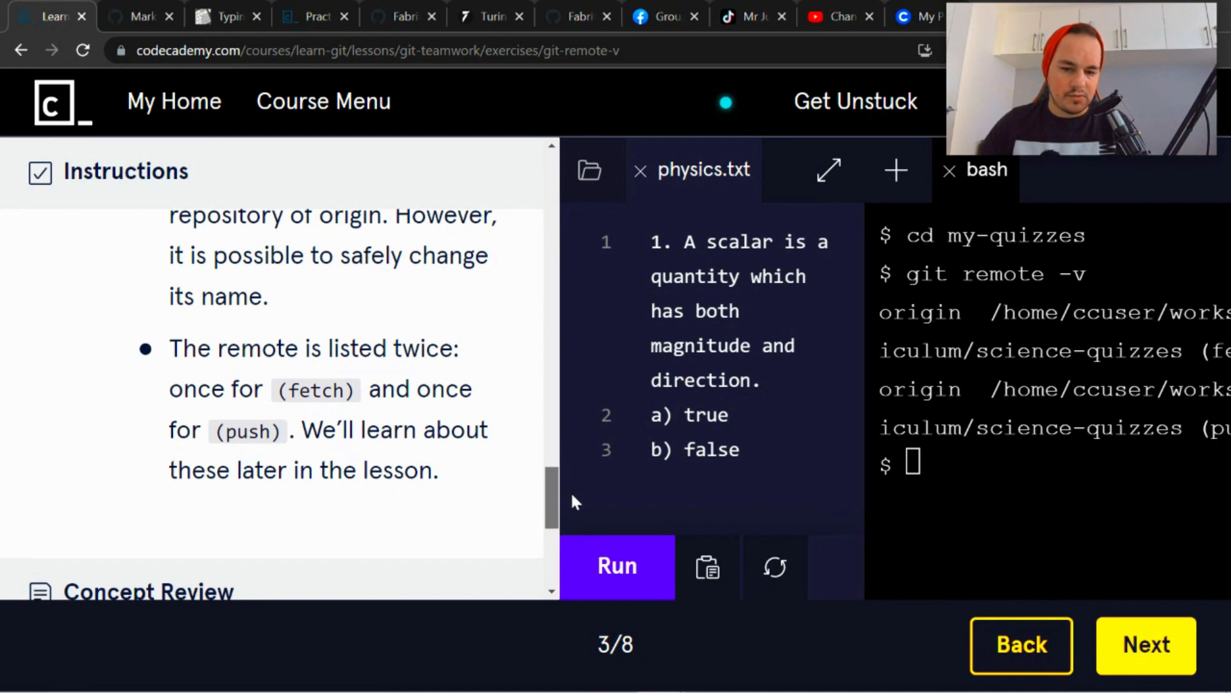
{"action": "scroll", "scroll_direction": "down", "scroll_amount": 3}
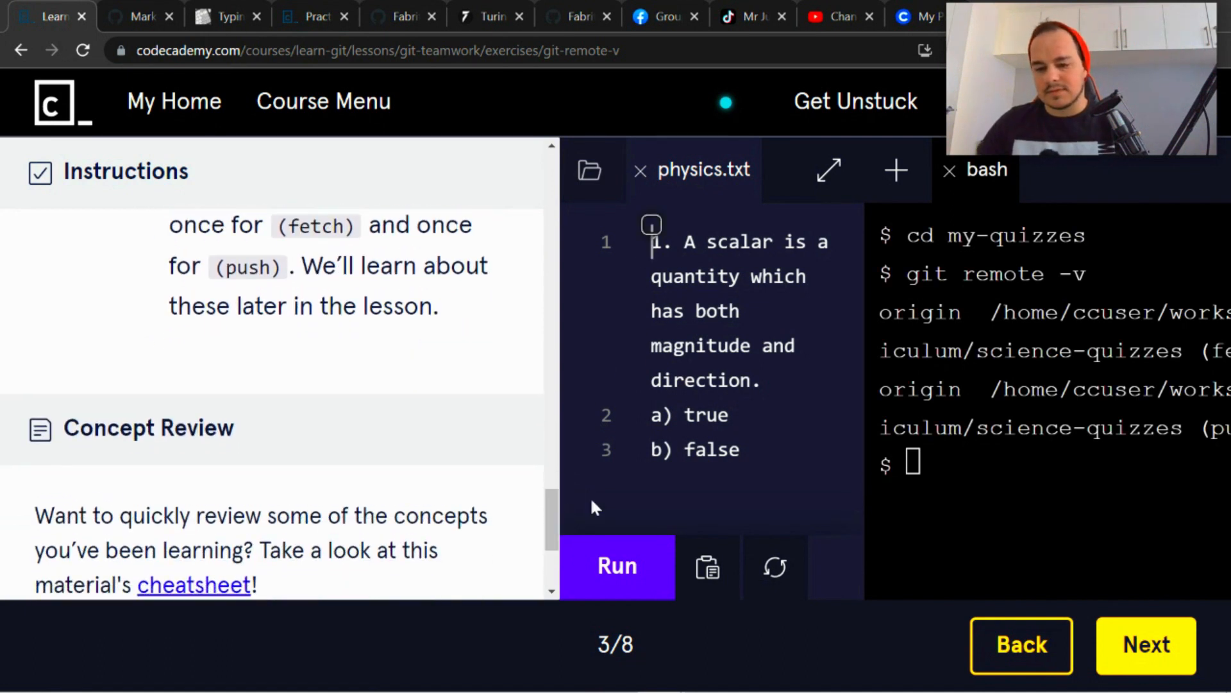
{"action": "left_click", "coordinate": [1145, 644]}
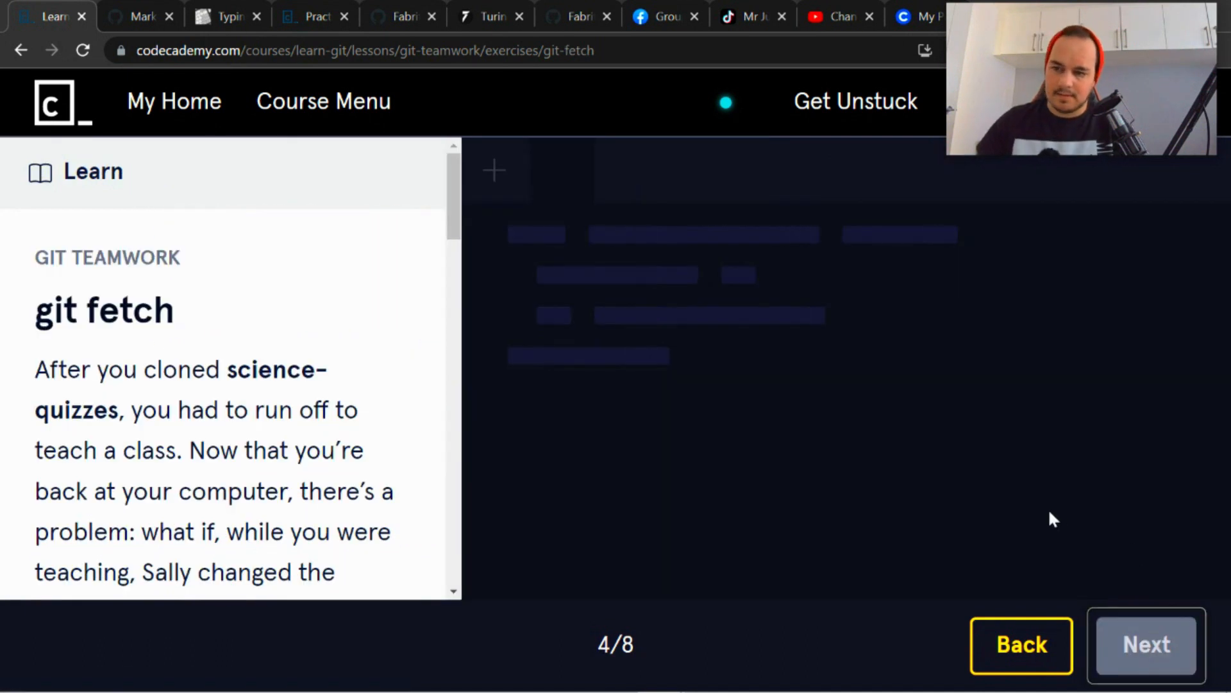
{"action": "mouse_move", "coordinate": [988, 522]}
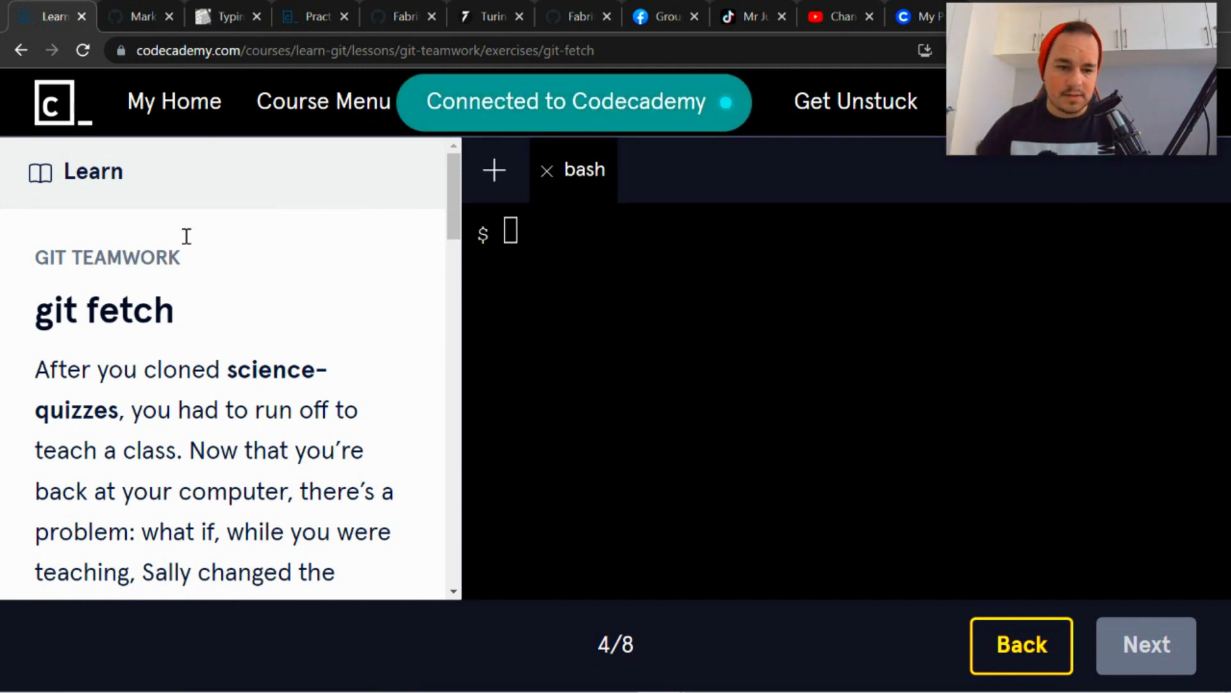
{"action": "scroll", "scroll_direction": "down", "scroll_amount": 3}
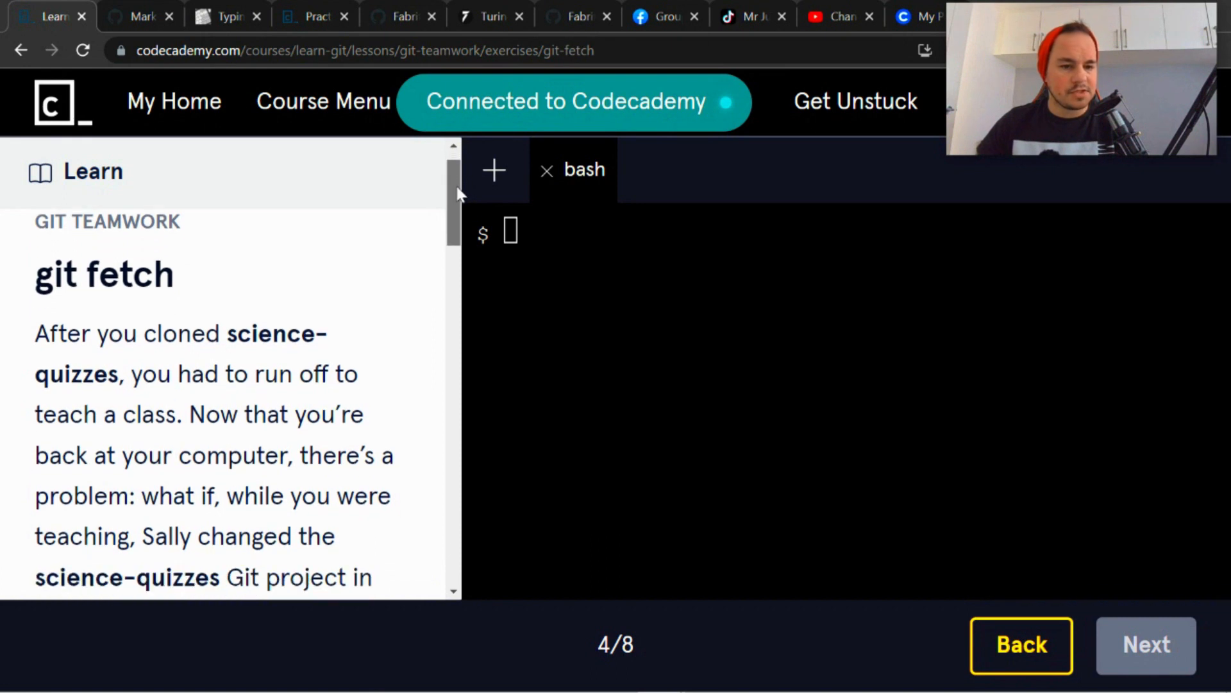
{"action": "scroll", "scroll_direction": "down", "scroll_amount": 3}
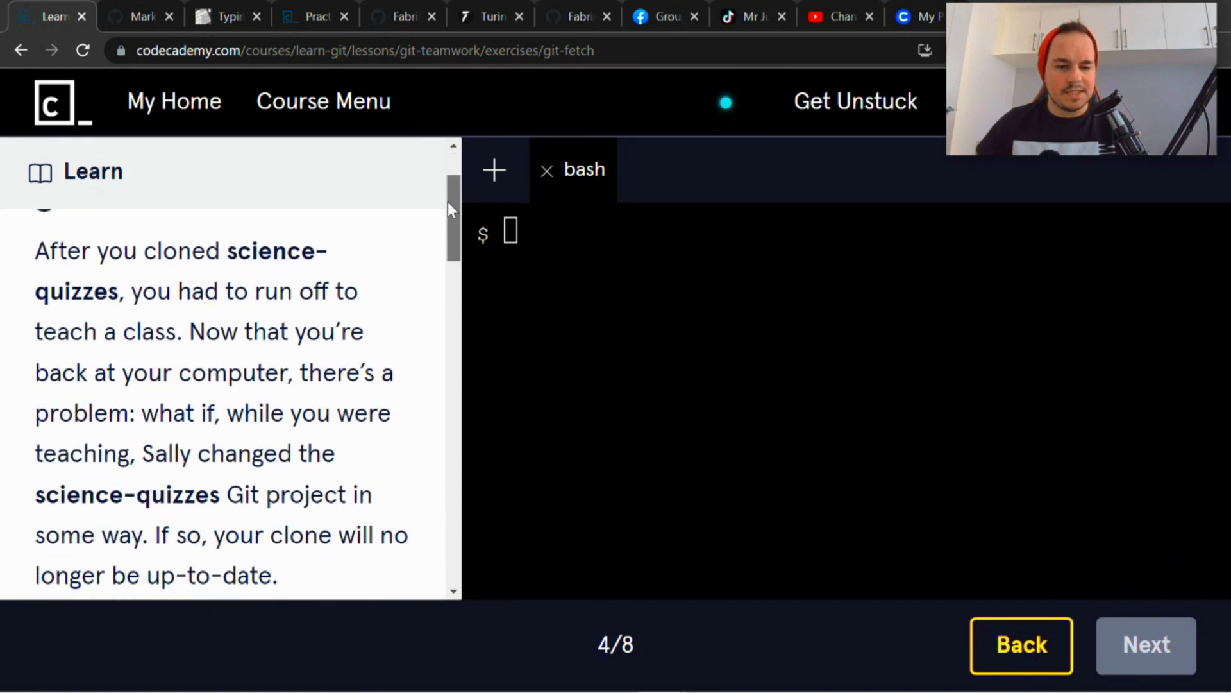
{"action": "scroll", "scroll_direction": "down", "scroll_amount": 3}
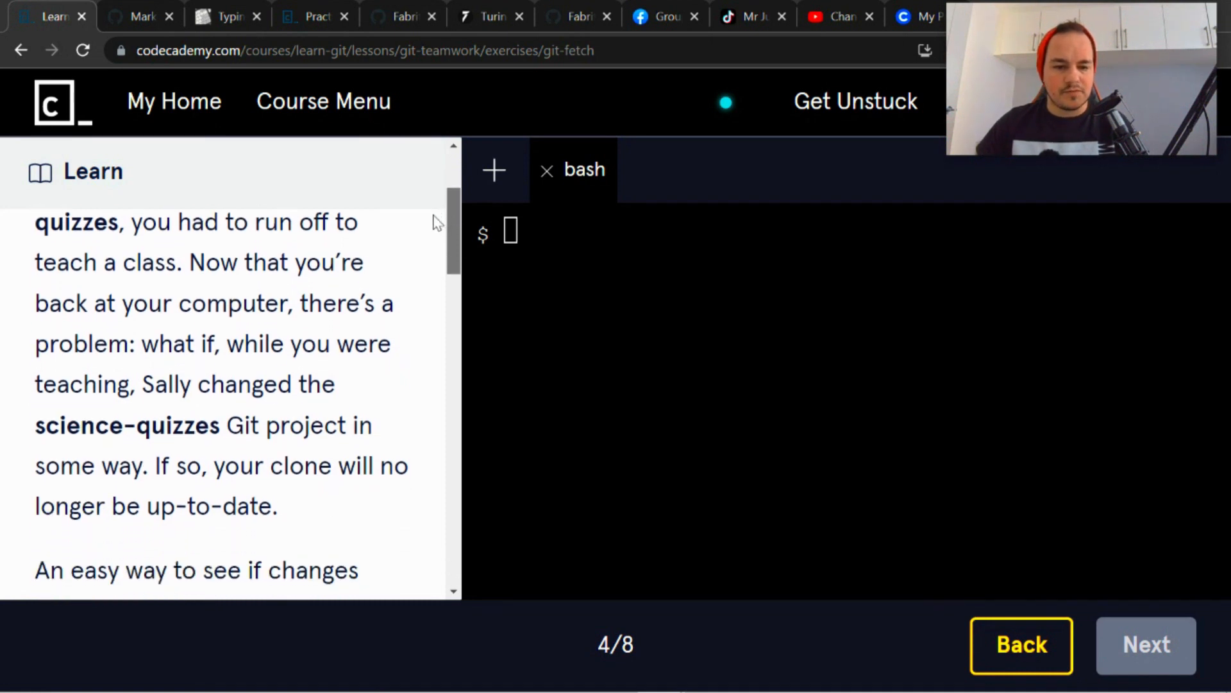
{"action": "scroll", "scroll_direction": "down", "scroll_amount": 3}
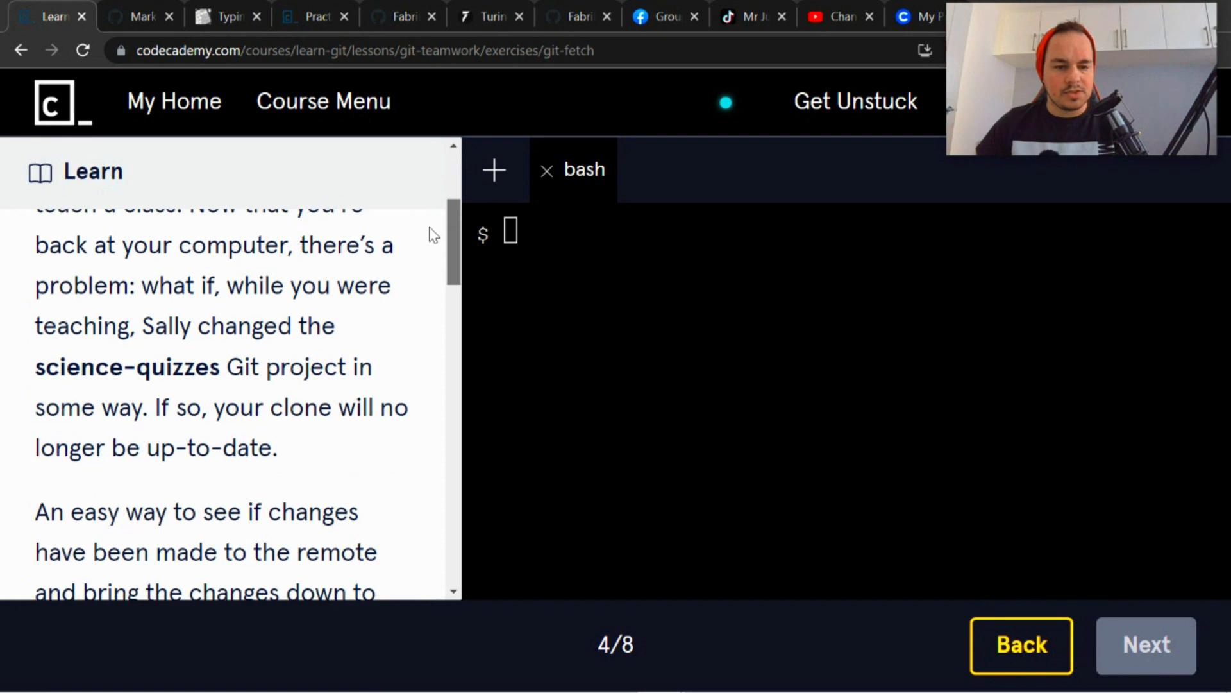
{"action": "scroll", "scroll_direction": "down", "scroll_amount": 3}
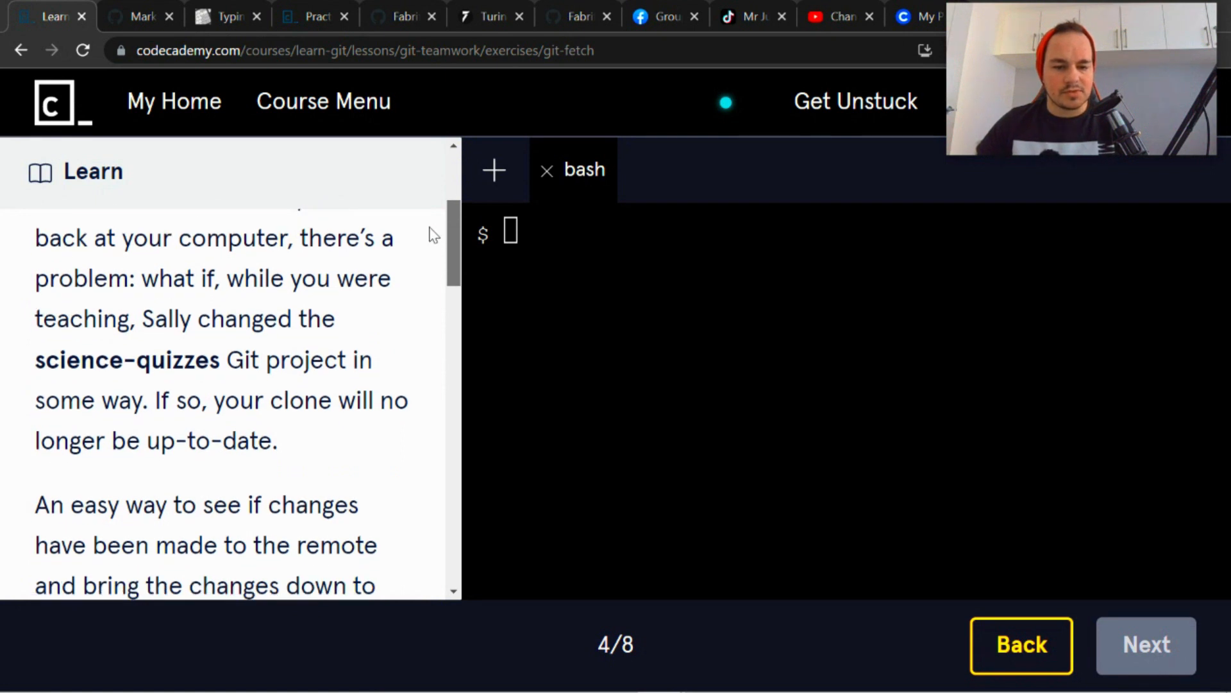
{"action": "scroll", "scroll_direction": "down", "scroll_amount": 3}
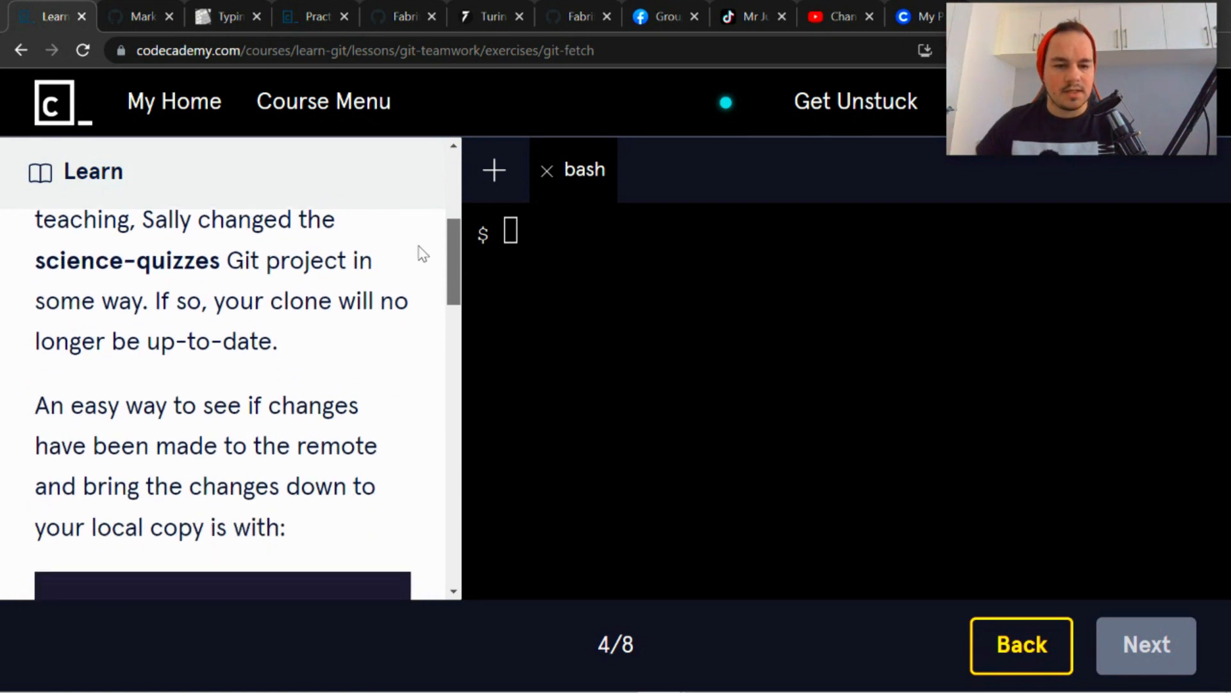
{"action": "scroll", "scroll_direction": "down", "scroll_amount": 3}
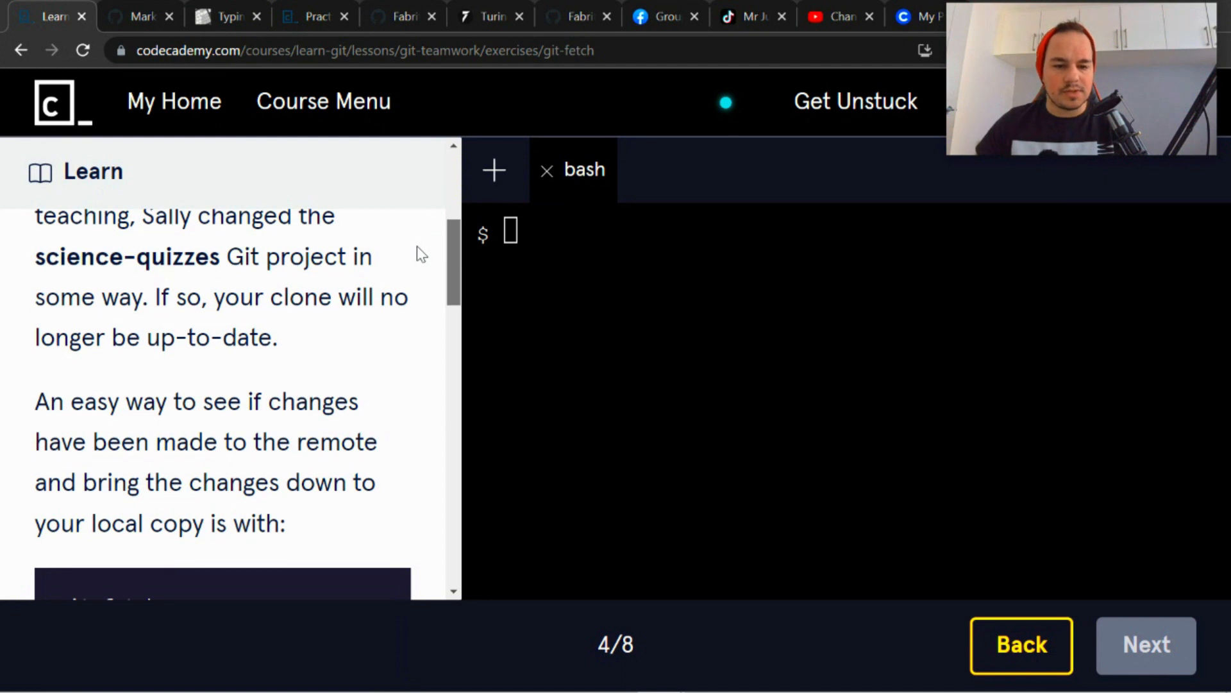
{"action": "scroll", "scroll_direction": "down", "scroll_amount": 3}
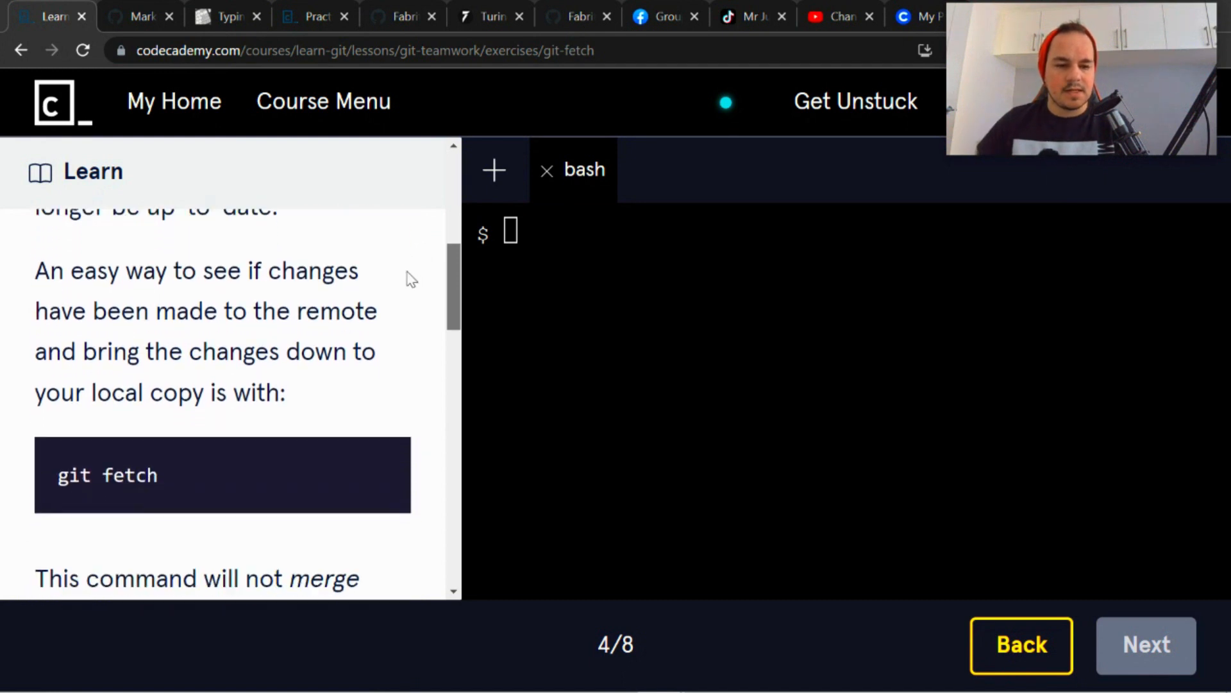
{"action": "scroll", "scroll_direction": "down", "scroll_amount": 3}
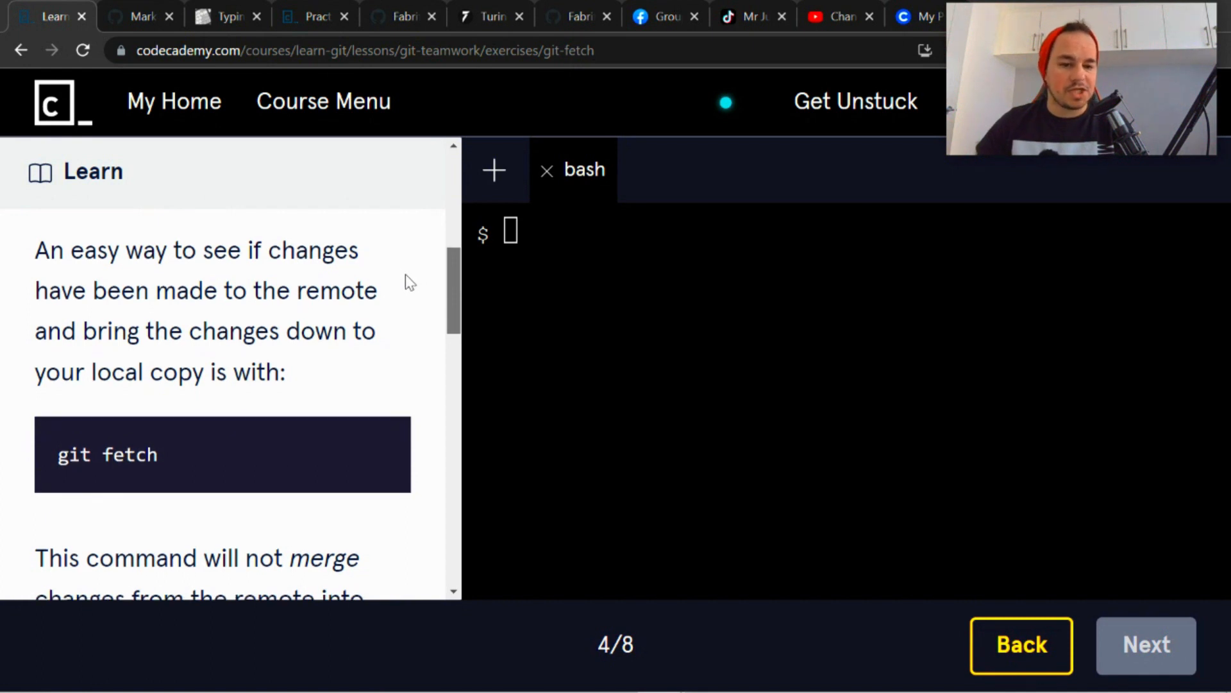
{"action": "scroll", "scroll_direction": "down", "scroll_amount": 3}
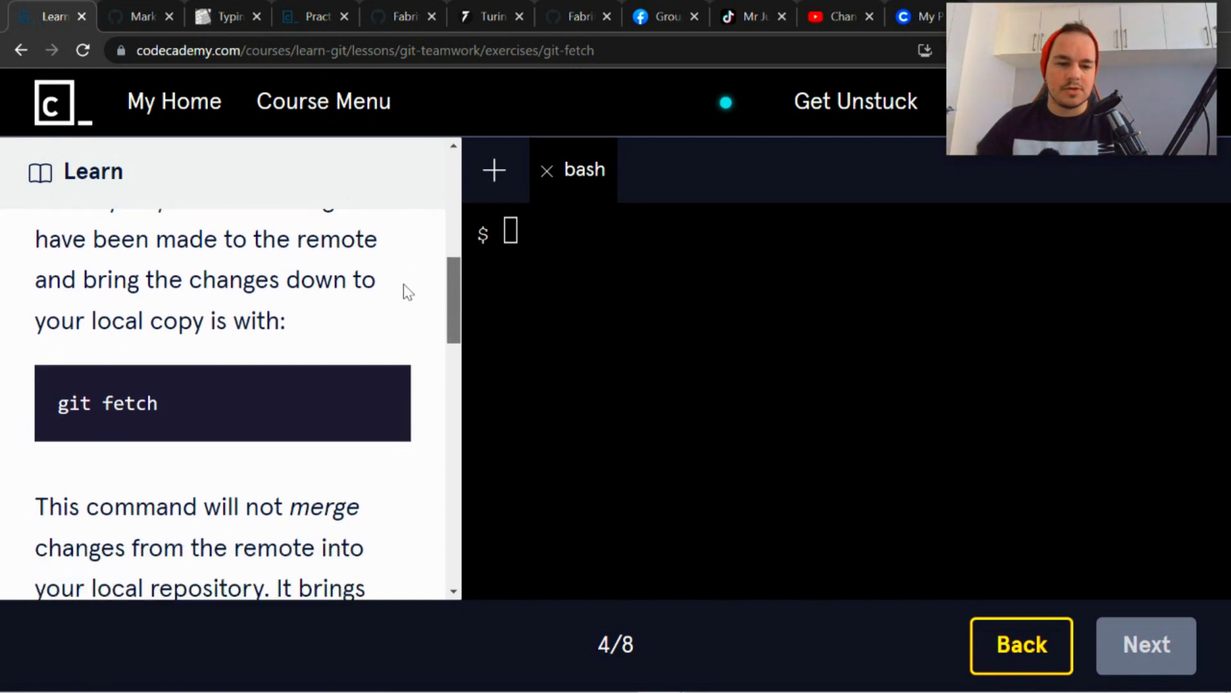
{"action": "scroll", "scroll_direction": "down", "scroll_amount": 3}
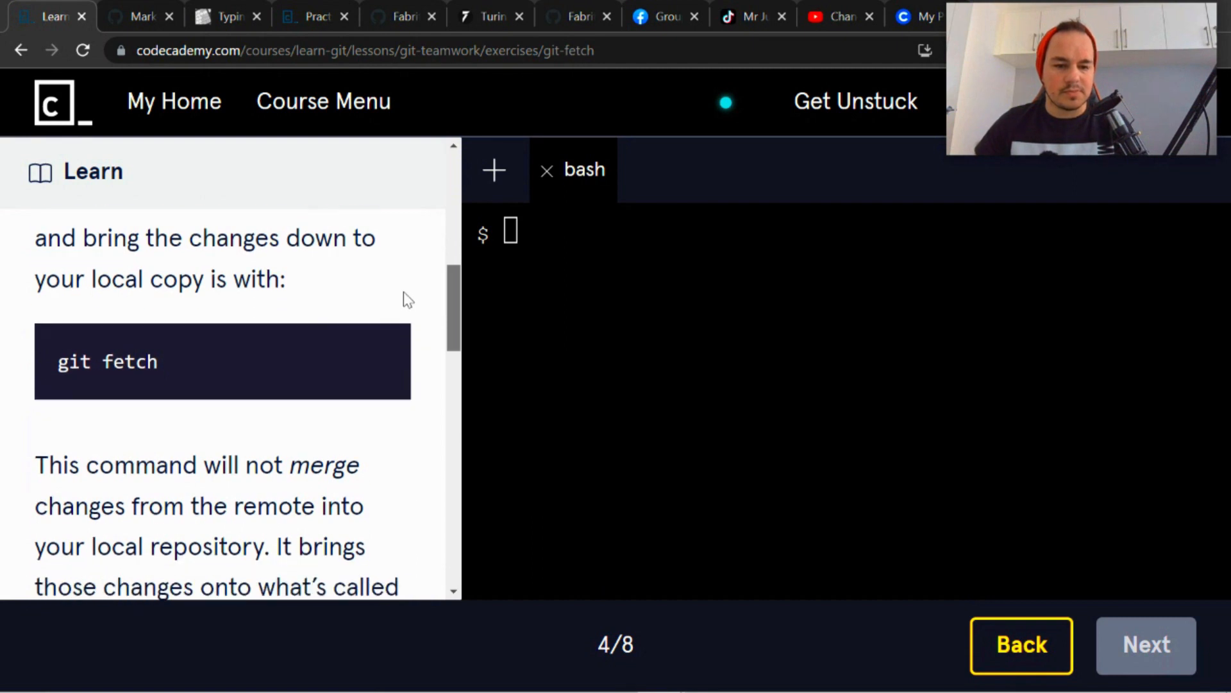
{"action": "scroll", "scroll_direction": "down", "scroll_amount": 3}
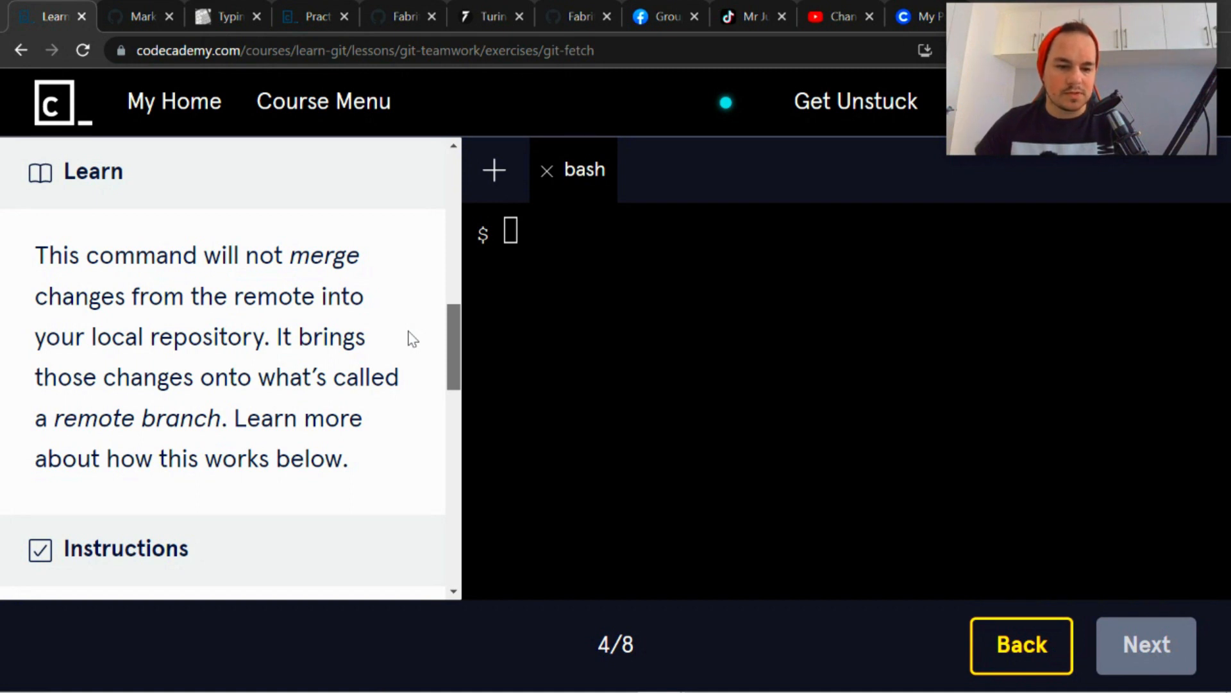
{"action": "scroll", "scroll_direction": "down", "scroll_amount": 3}
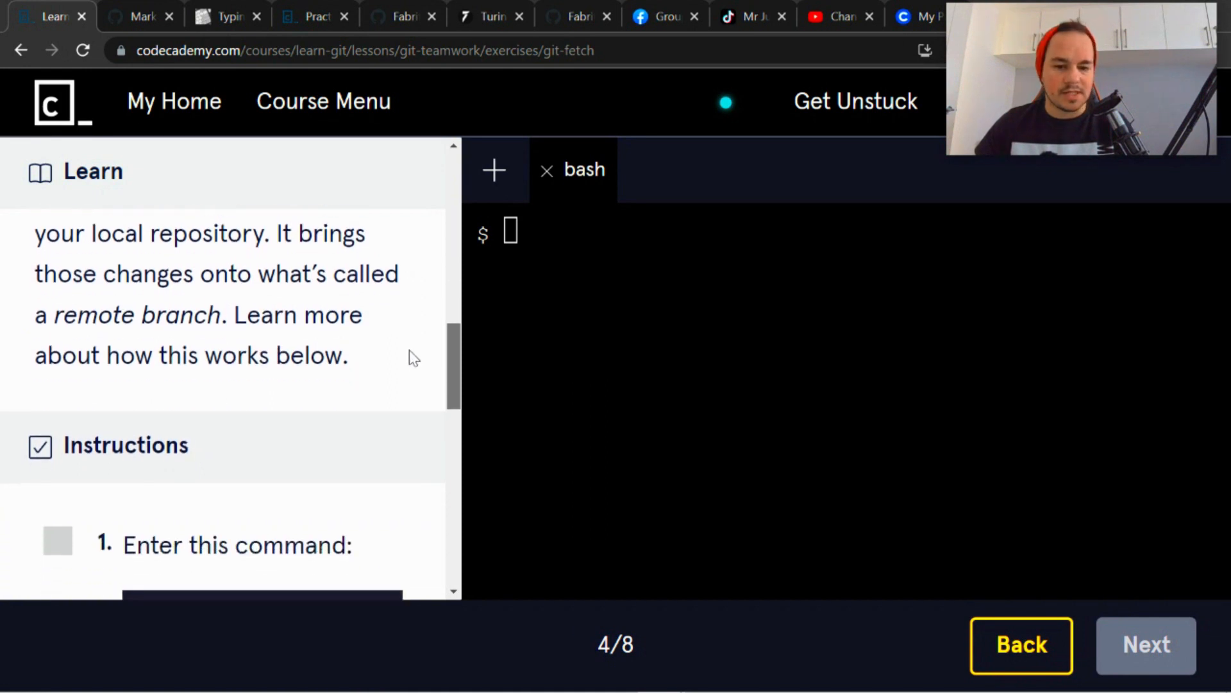
{"action": "scroll", "scroll_direction": "down", "scroll_amount": 3}
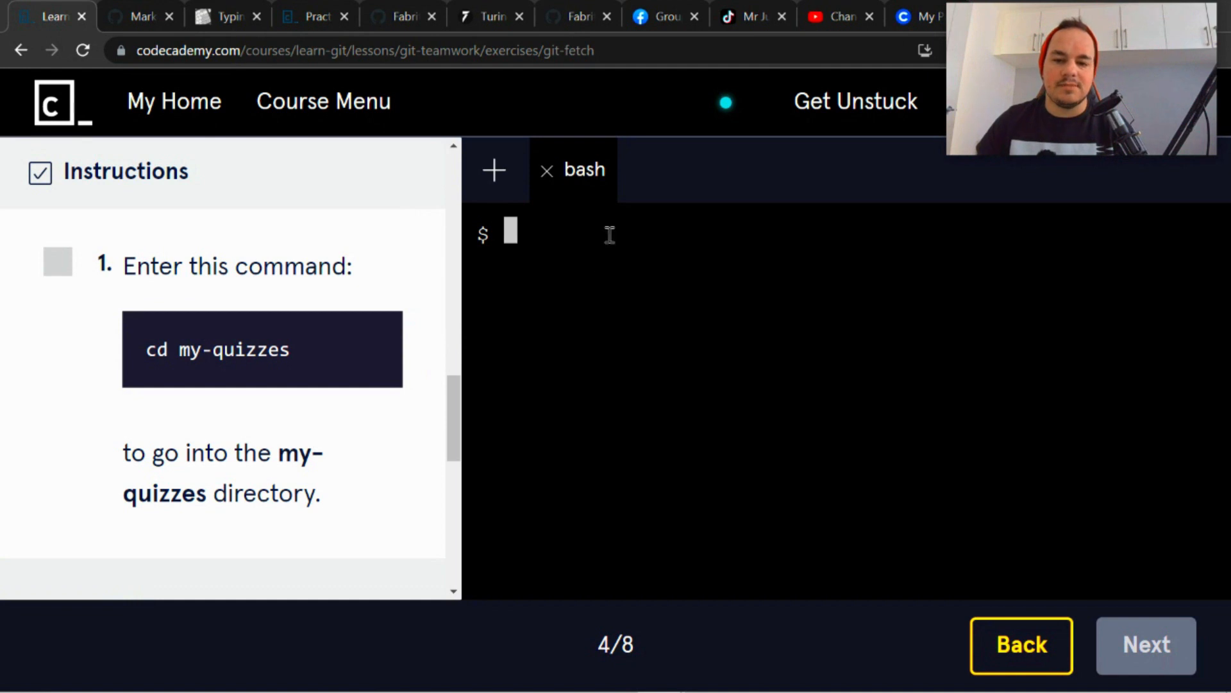
Enter cd my-quizzes in the bash terminal for the git fetch exercise
{"action": "type", "text": "cd"}
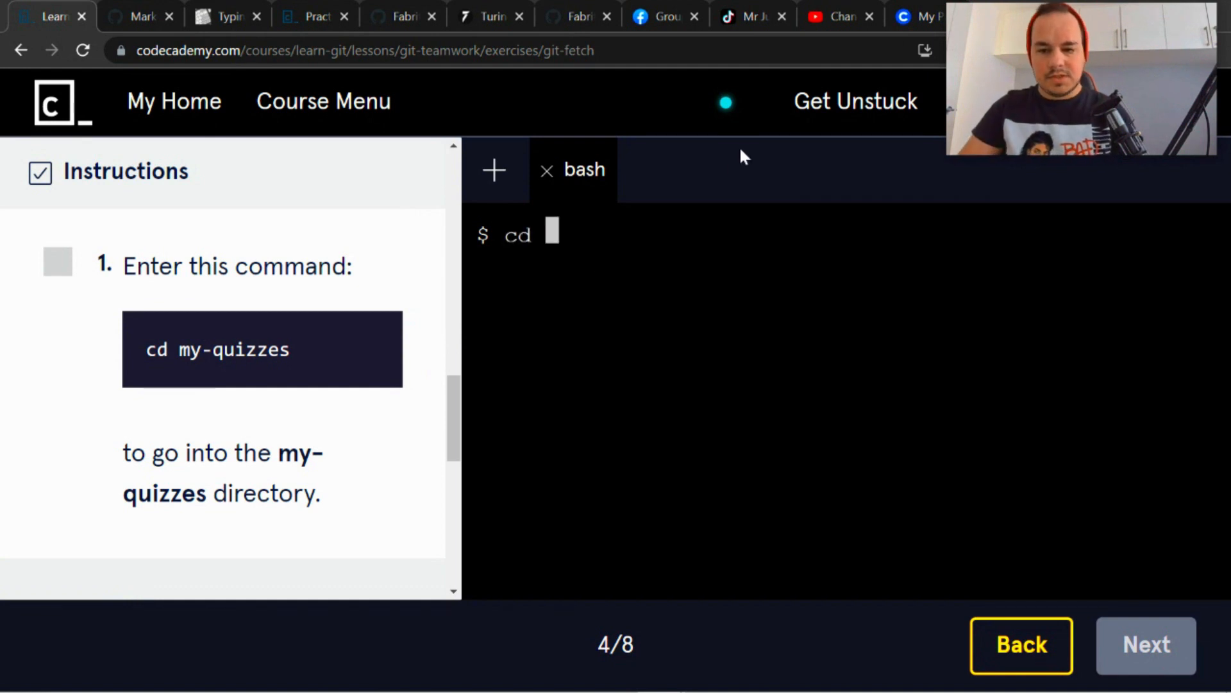
{"action": "type", "text": "my-q"}
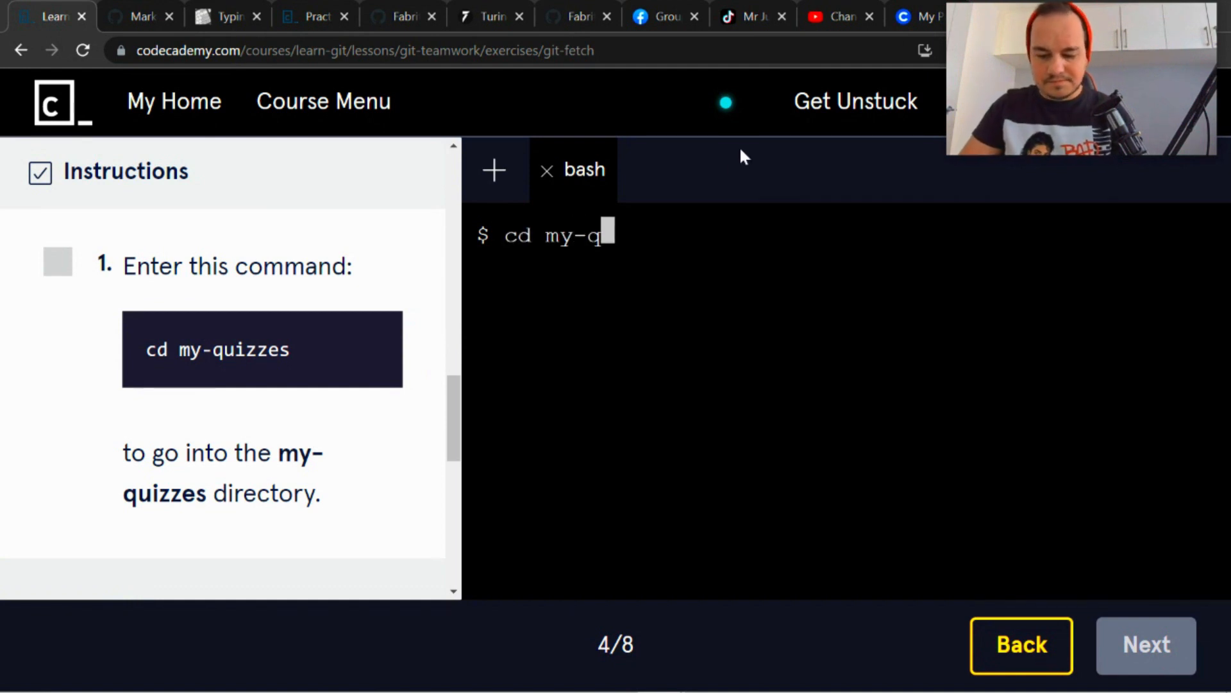
{"action": "type", "text": "izzes"}
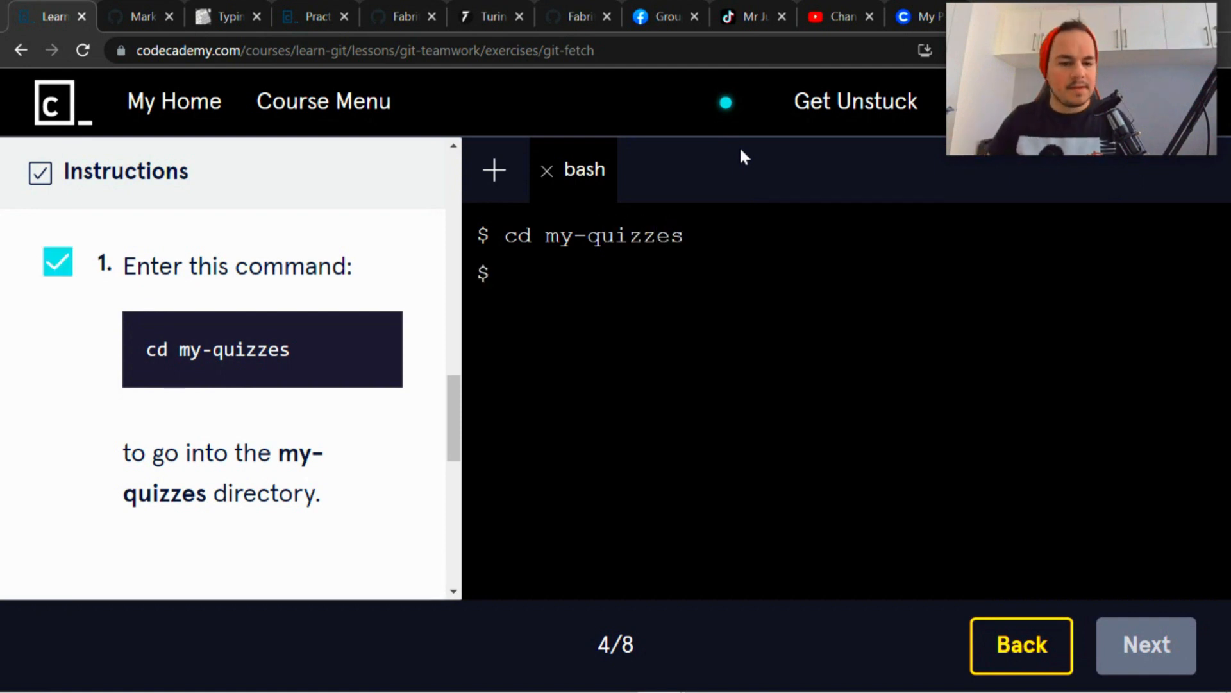
{"action": "scroll", "scroll_direction": "down", "scroll_amount": 3}
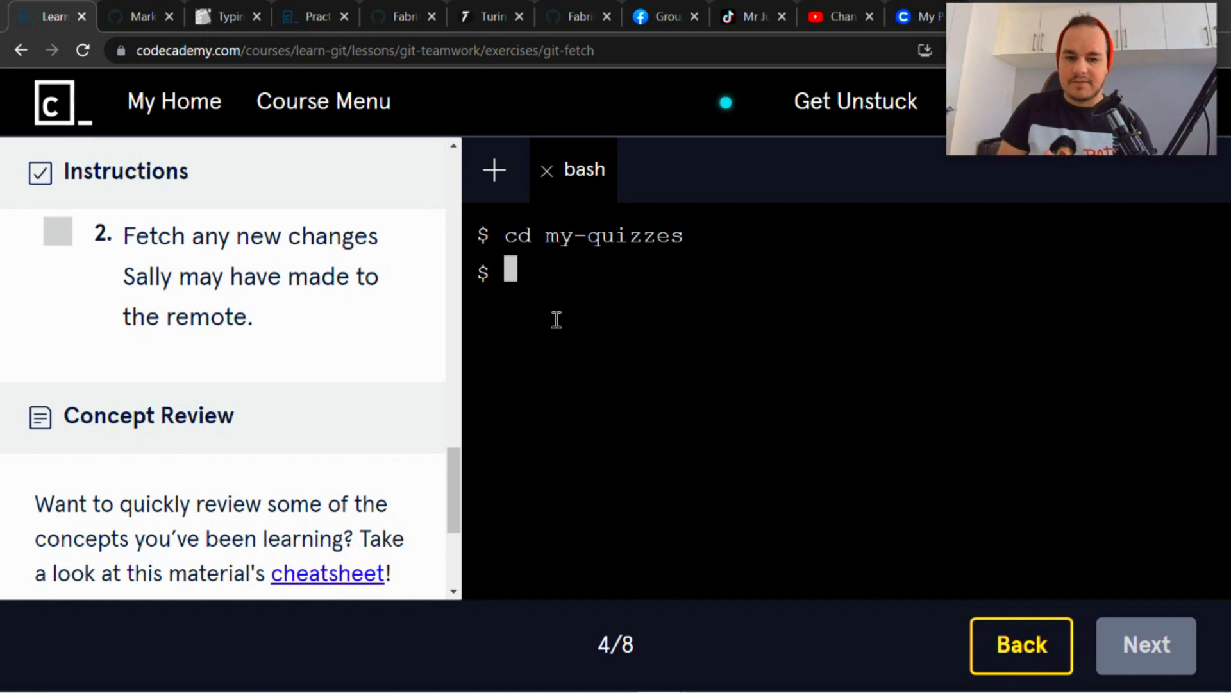
Begin typing the git fetch command, erasing a misspelled part
{"action": "type", "text": "git fecth"}
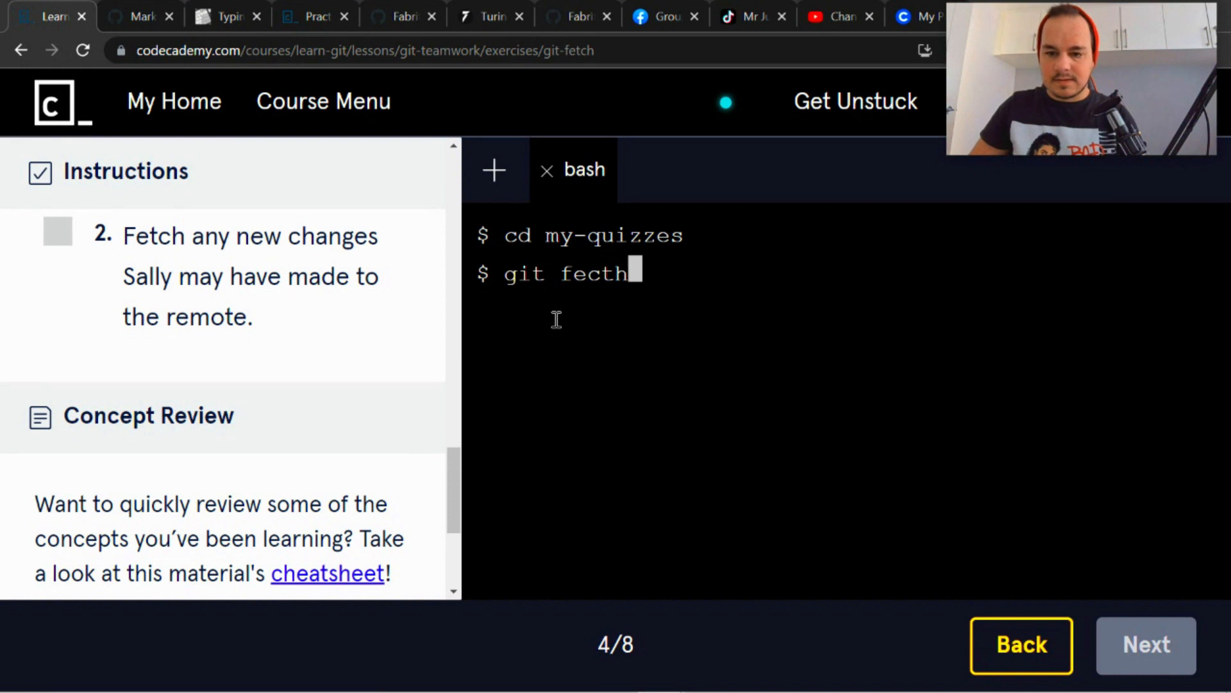
{"action": "key", "text": "Backspace"}
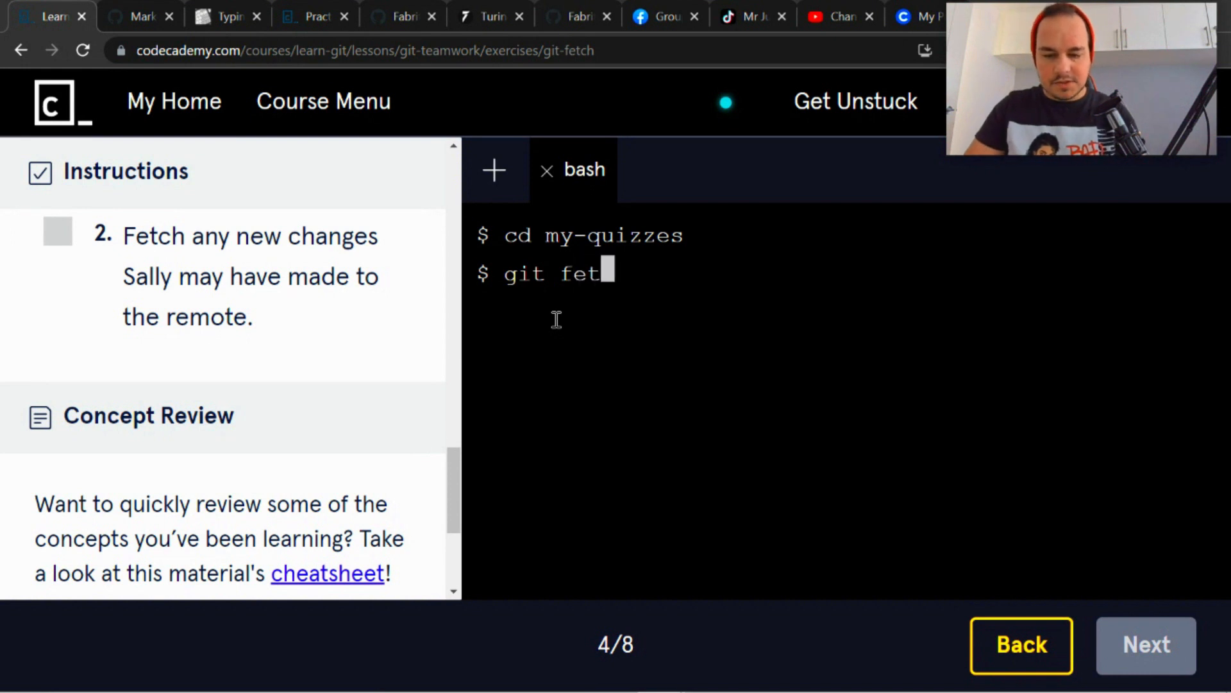